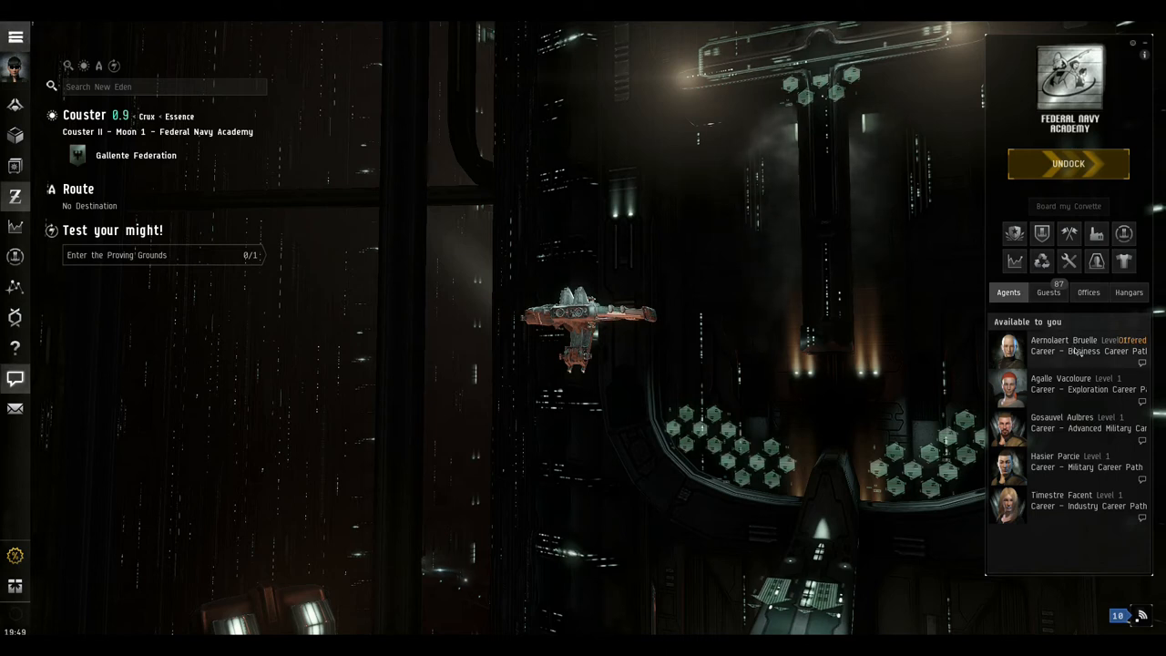
Open the Business Career agent's 'Balancing the Books (2 of 10)' offer and scroll its objectives
left_click(1075, 345)
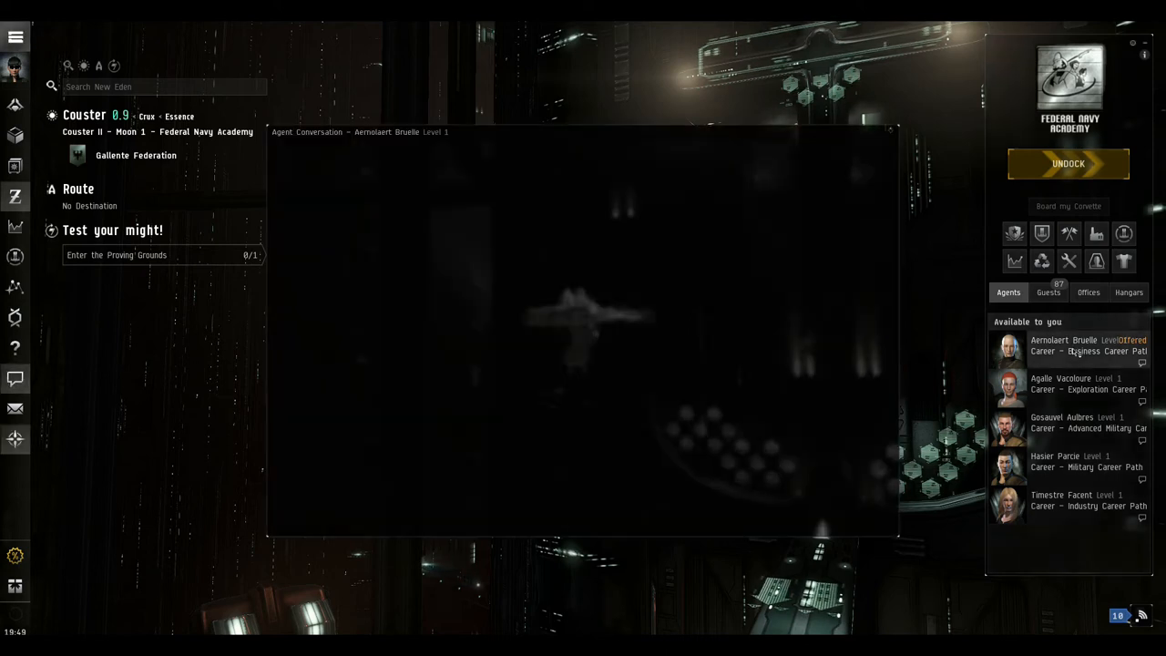
left_click(1075, 351)
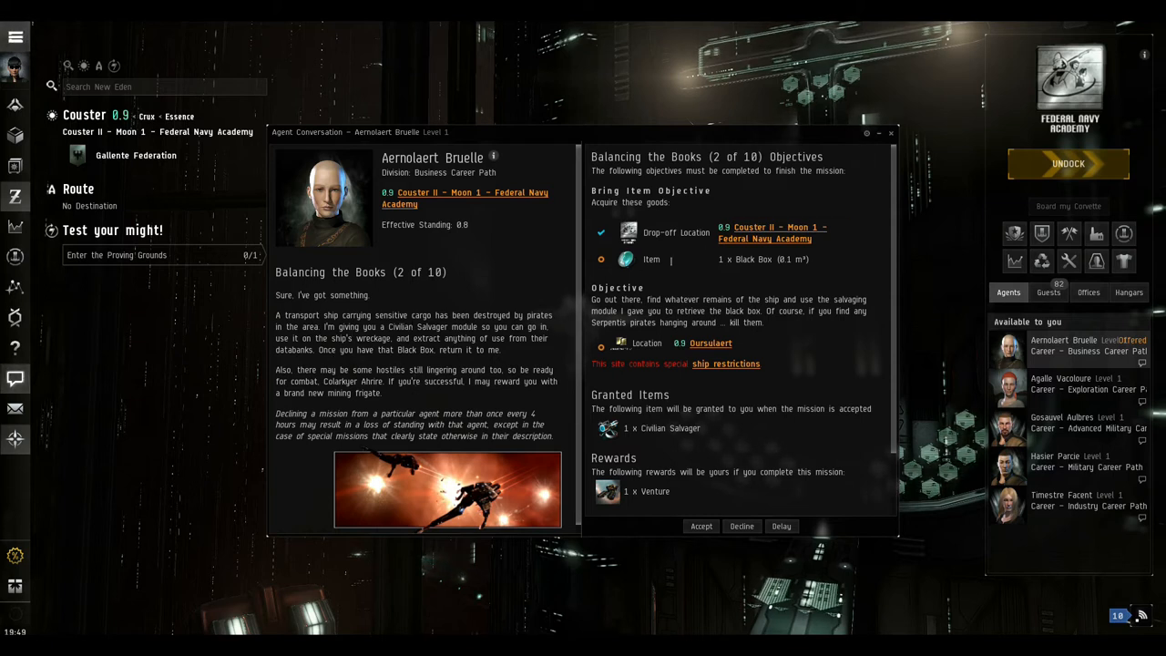
scroll("down", 3)
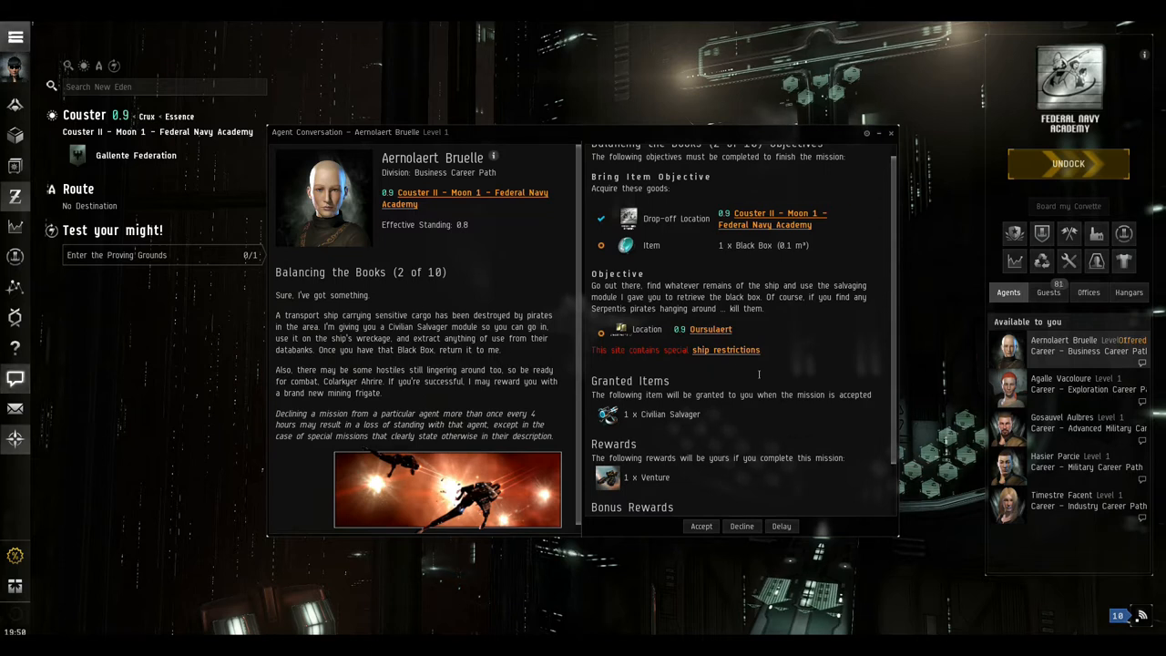
Check the permitted ship types, then accept 'Balancing the Books (2 of 10)'
left_click(725, 350)
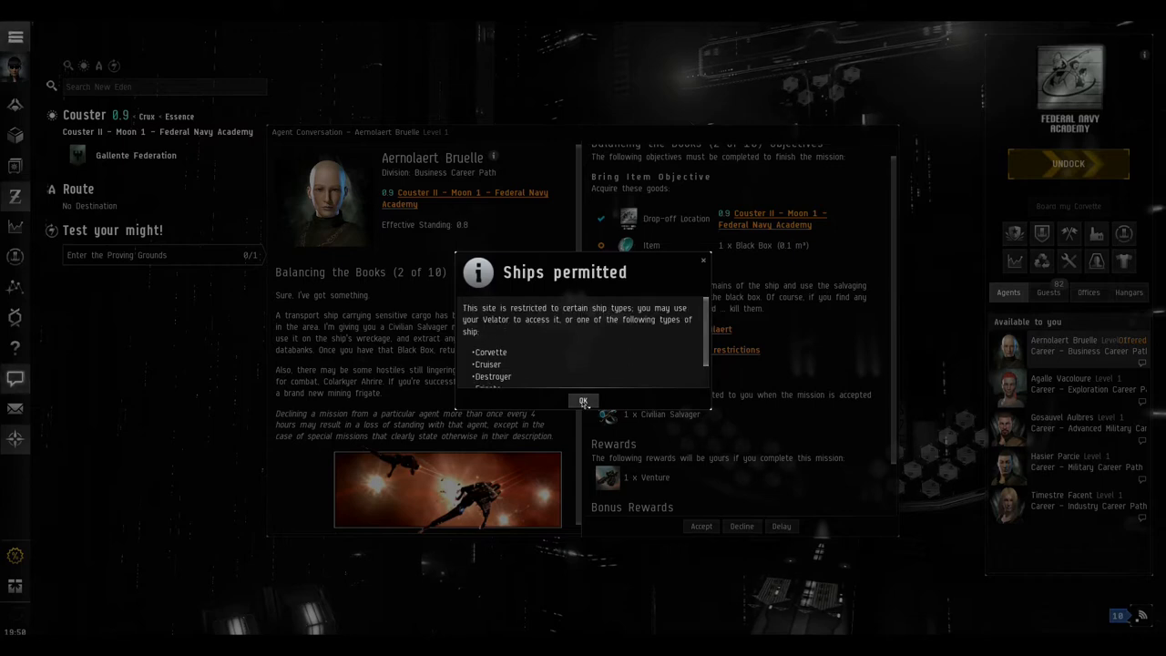
left_click(583, 400)
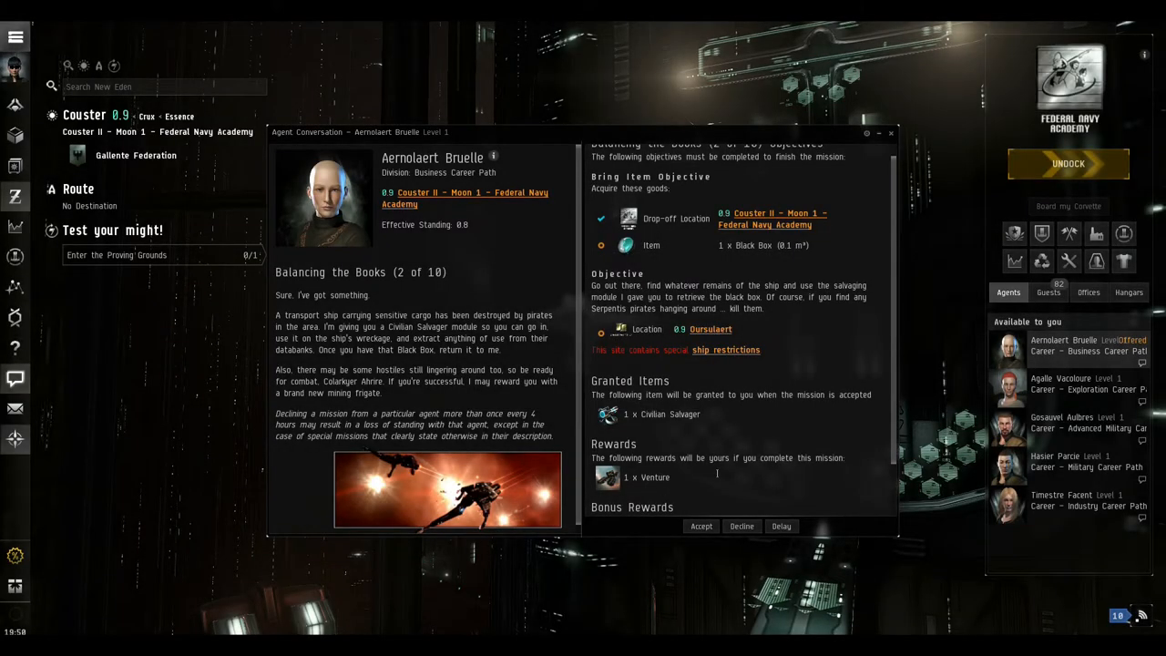
left_click(700, 526)
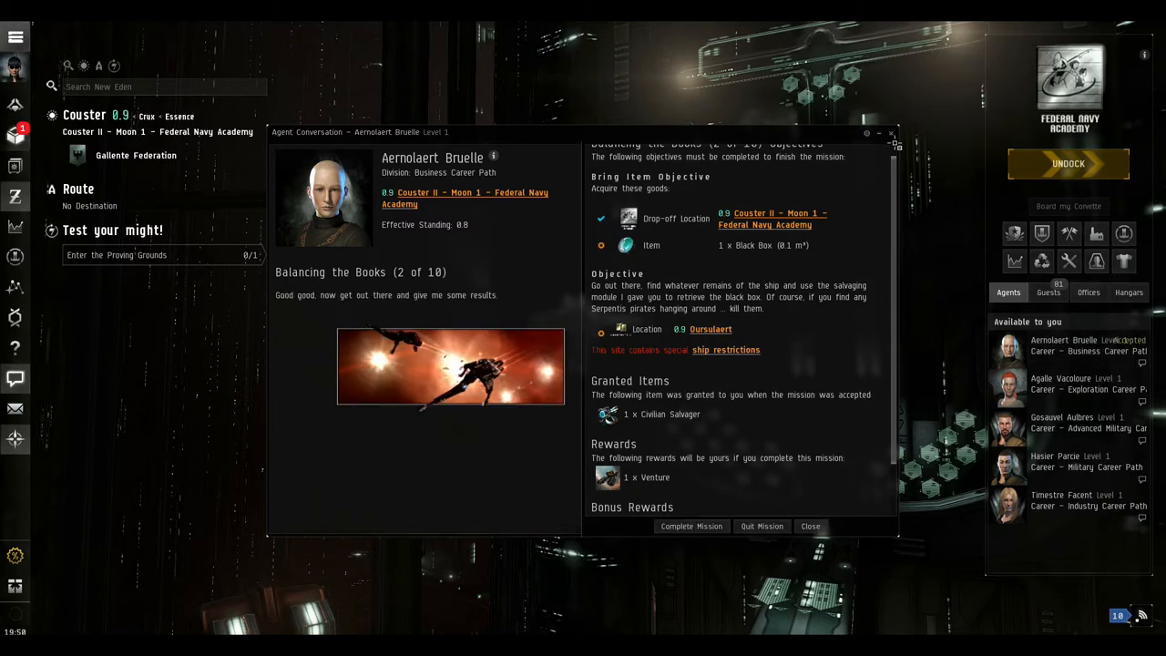
Close the agent conversation and try fitting the Civilian Salvager from the item hangar
left_click(809, 525)
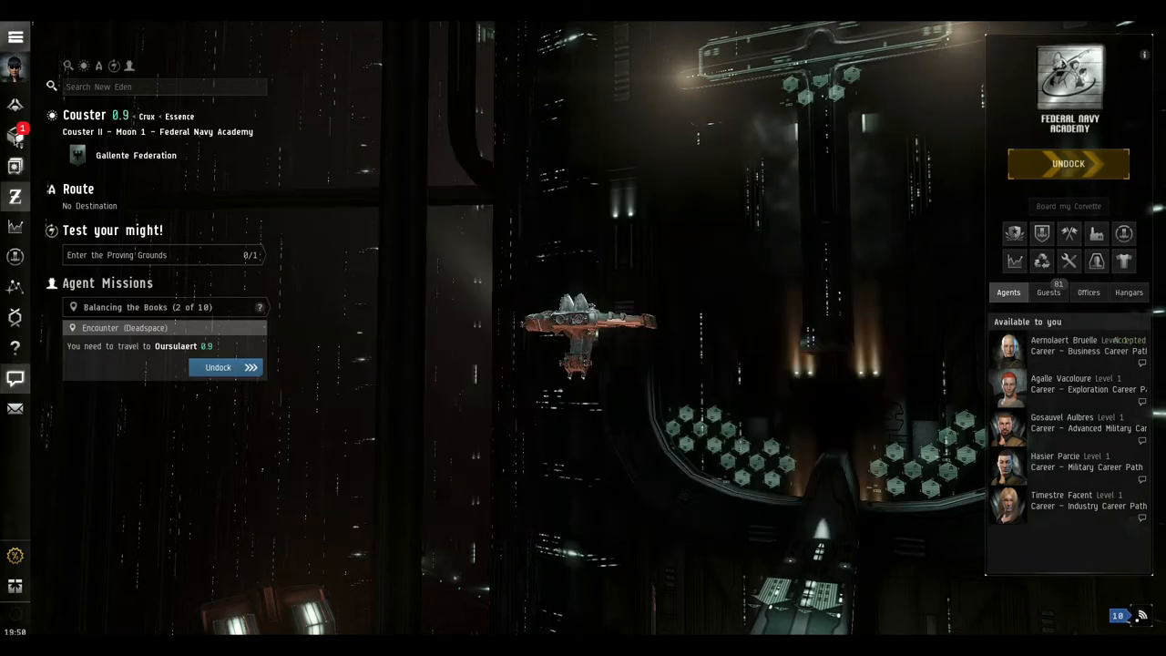
mouse_move(15, 135)
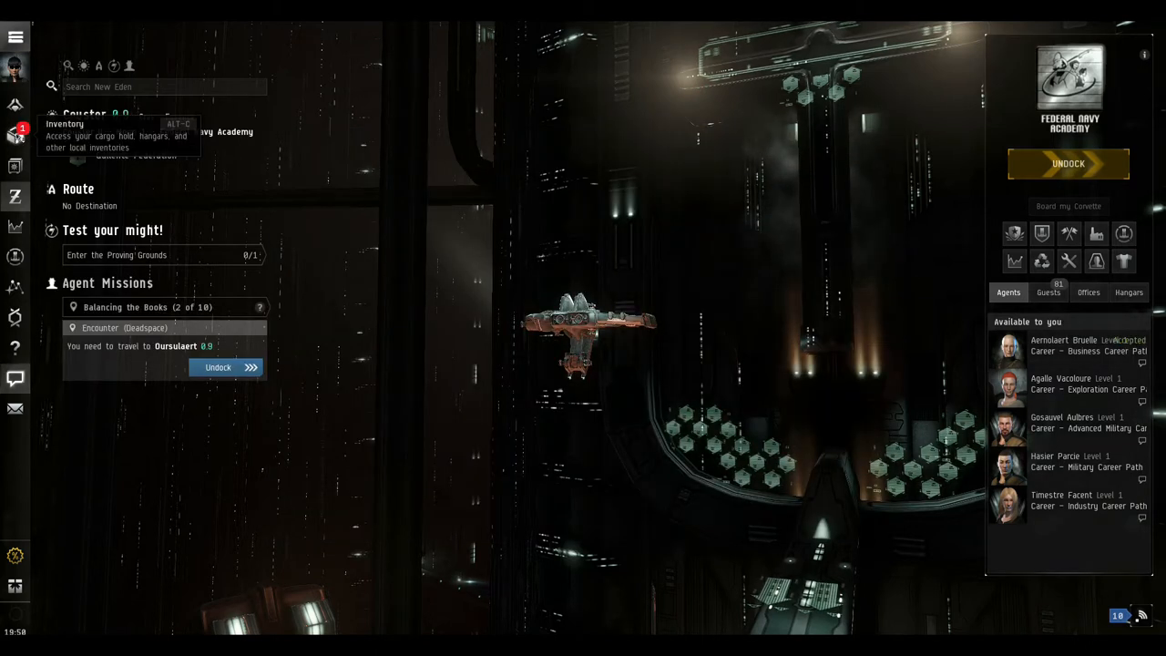
left_click(14, 135)
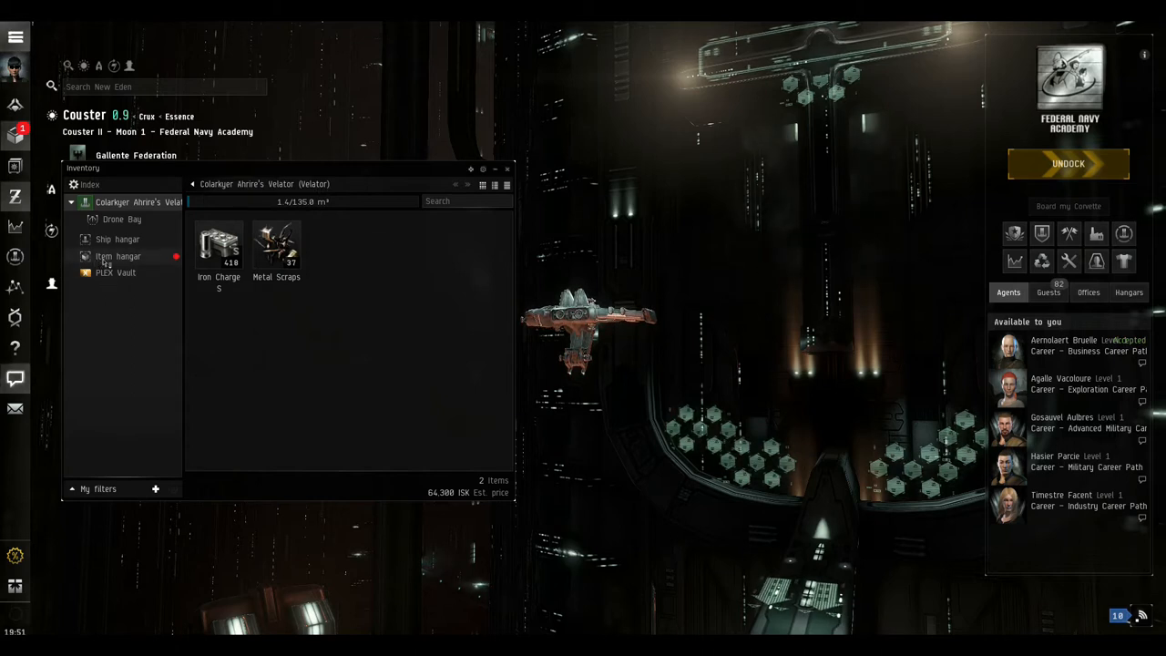
mouse_move(142, 210)
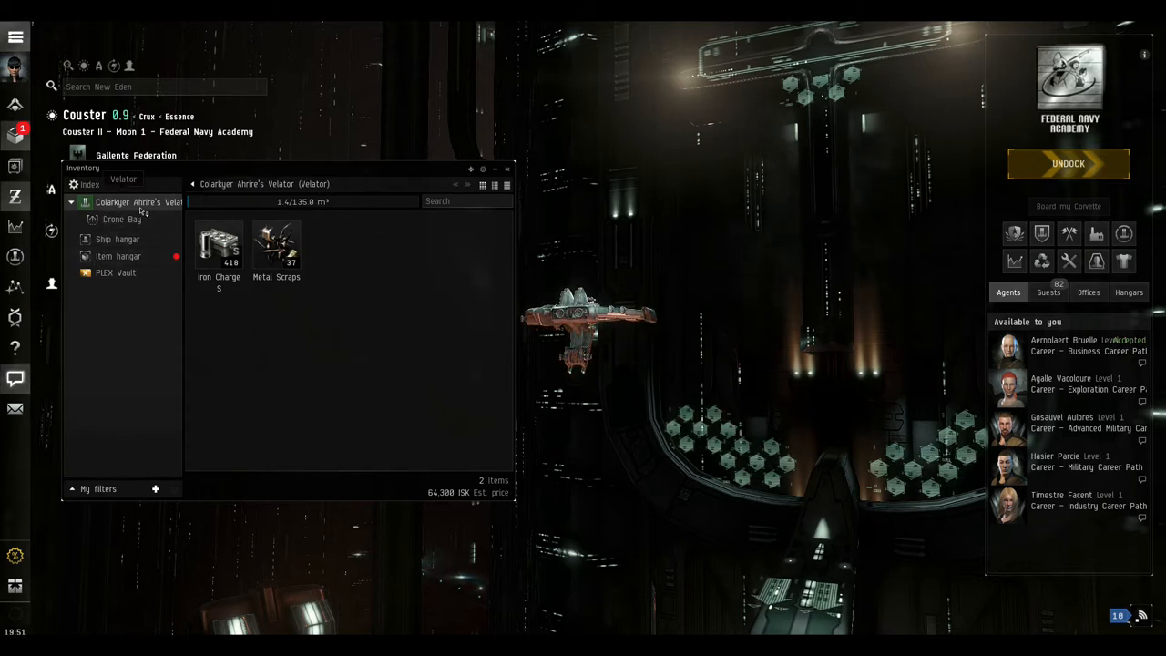
left_click(117, 256)
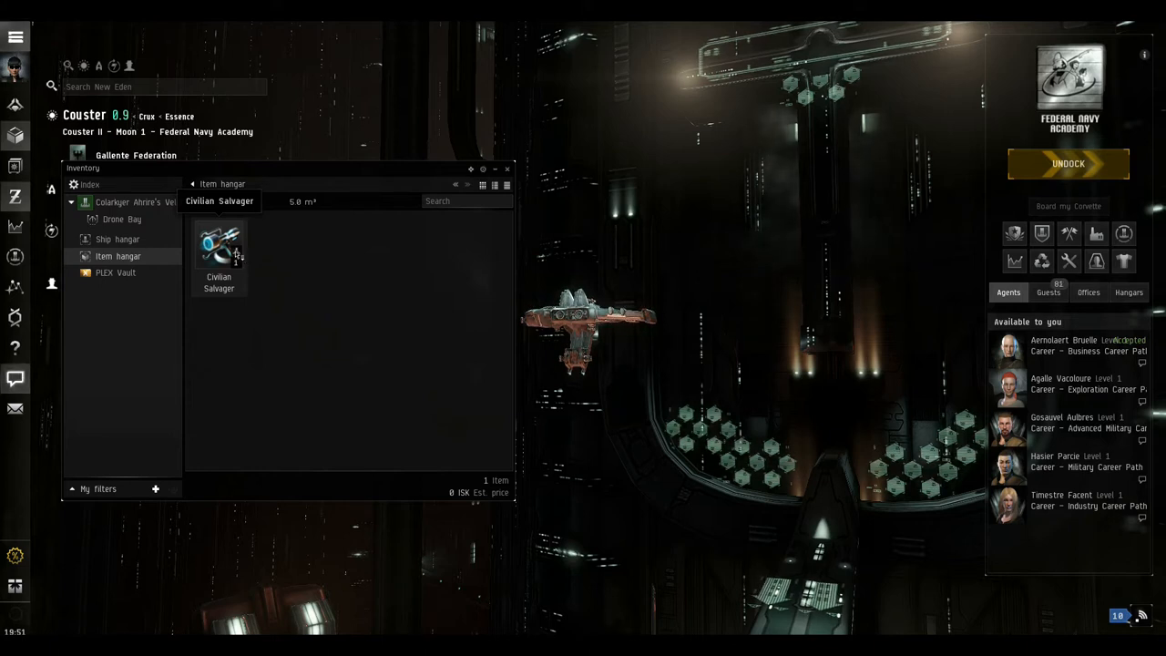
right_click(218, 250)
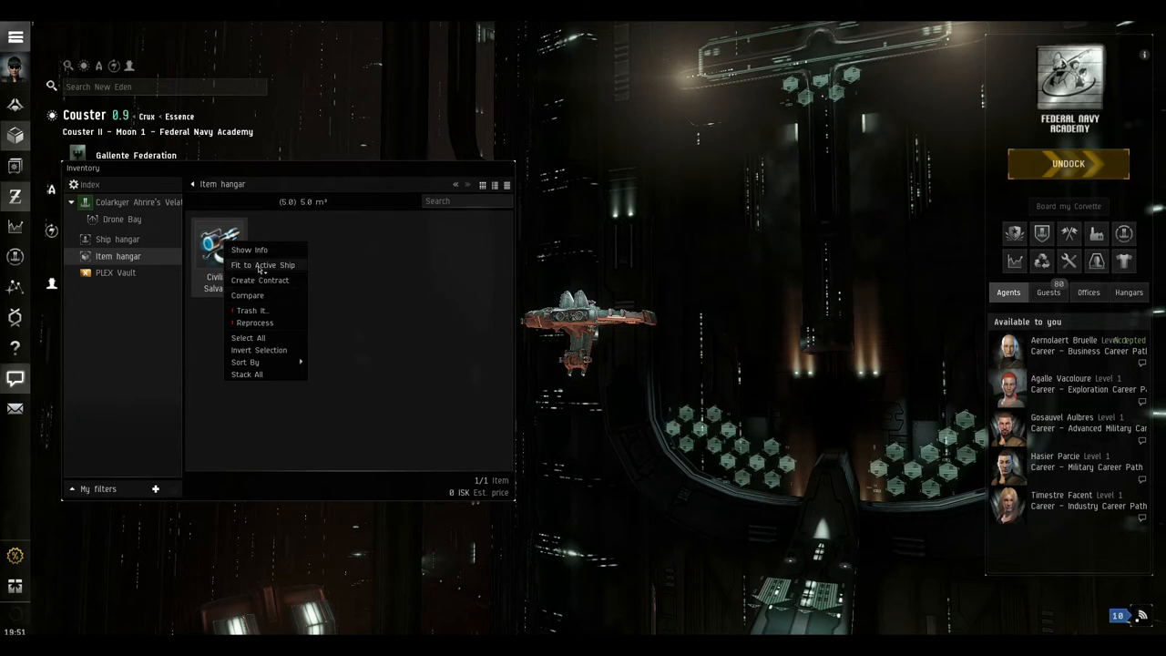
left_click(262, 264)
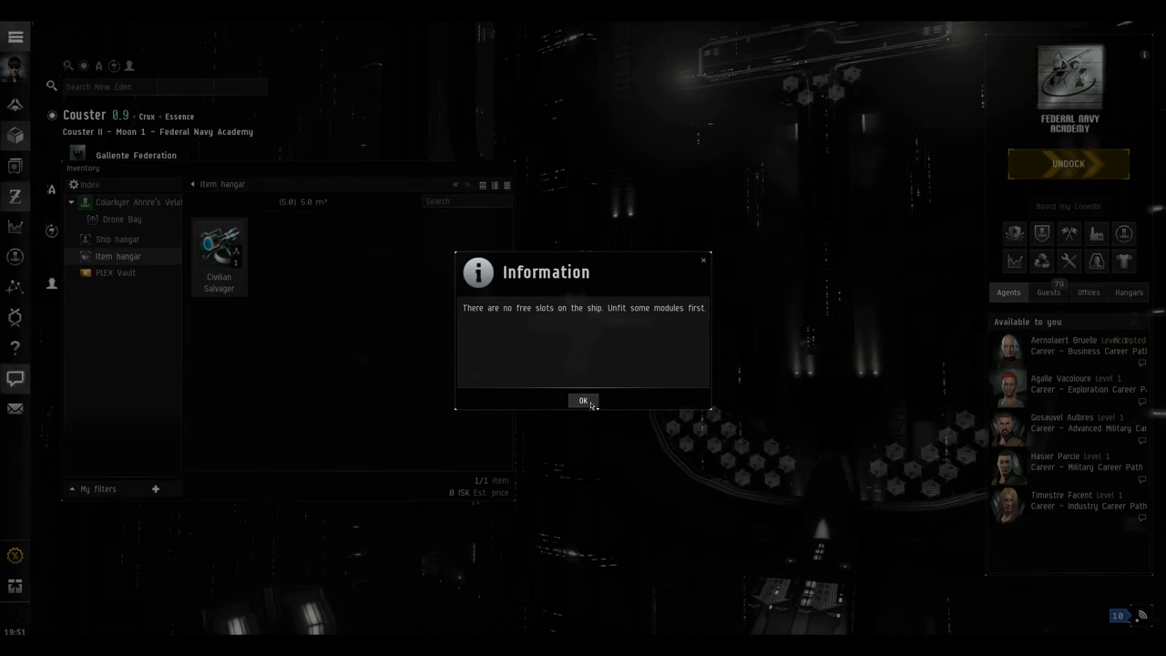
Dismiss the 'no free slots' information notice
left_click(583, 401)
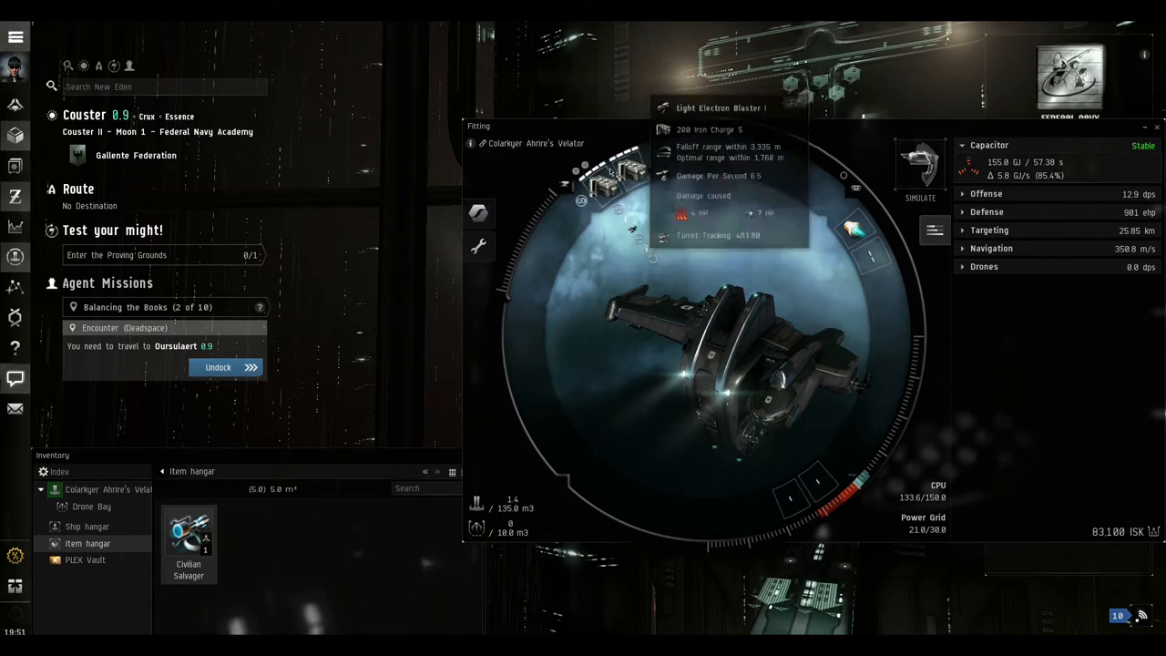
mouse_move(674, 202)
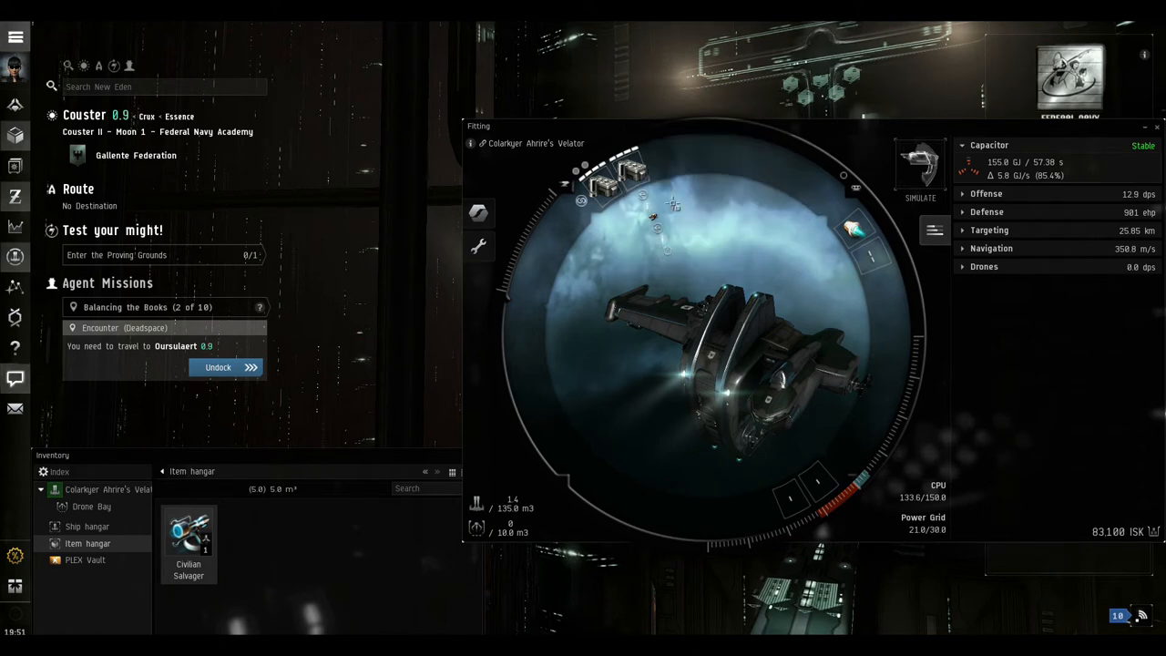
mouse_move(551, 275)
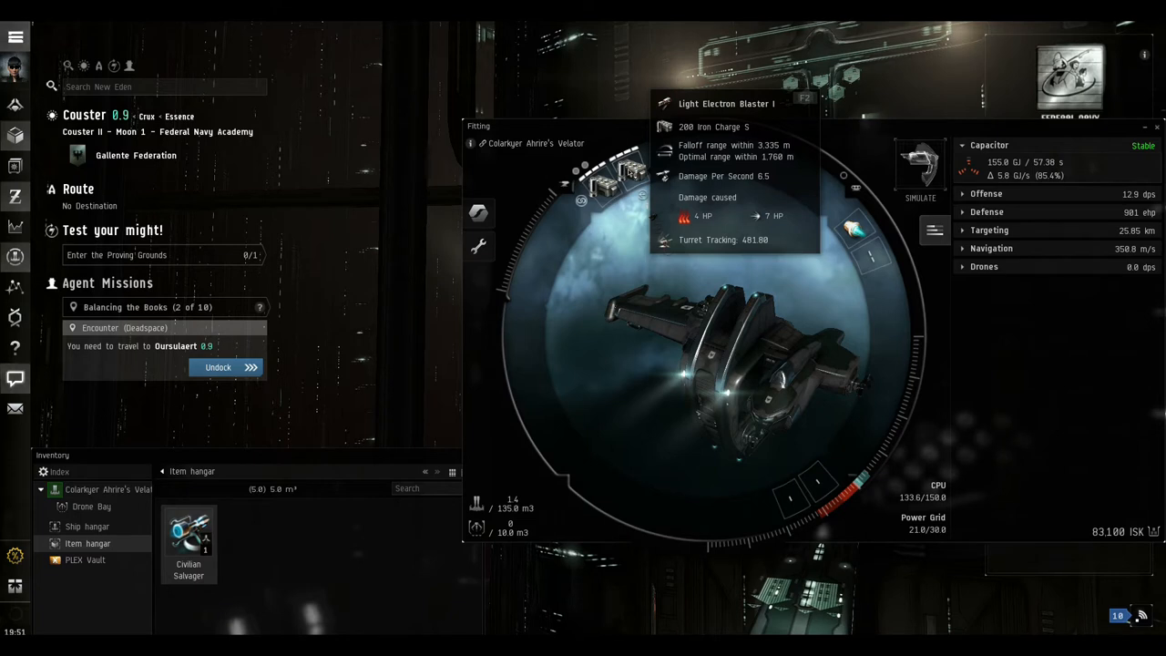
Unload the Iron Charge S ammo and fit the Civilian Salvager onto the Velator
right_click(592, 169)
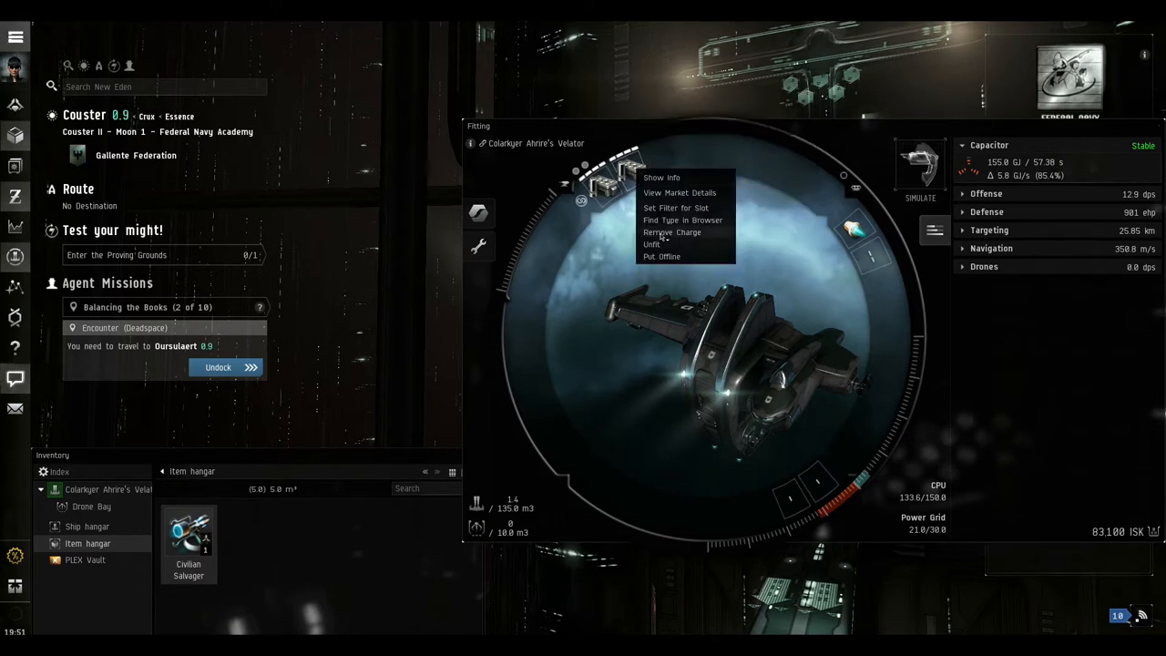
left_click(671, 232)
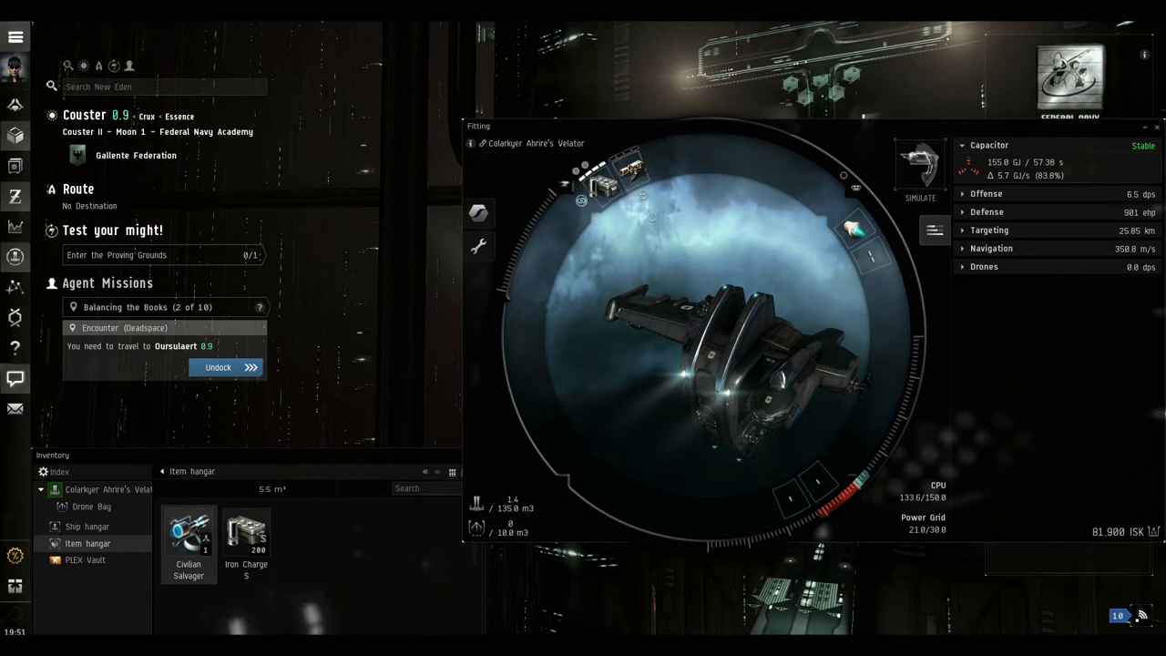
right_click(628, 173)
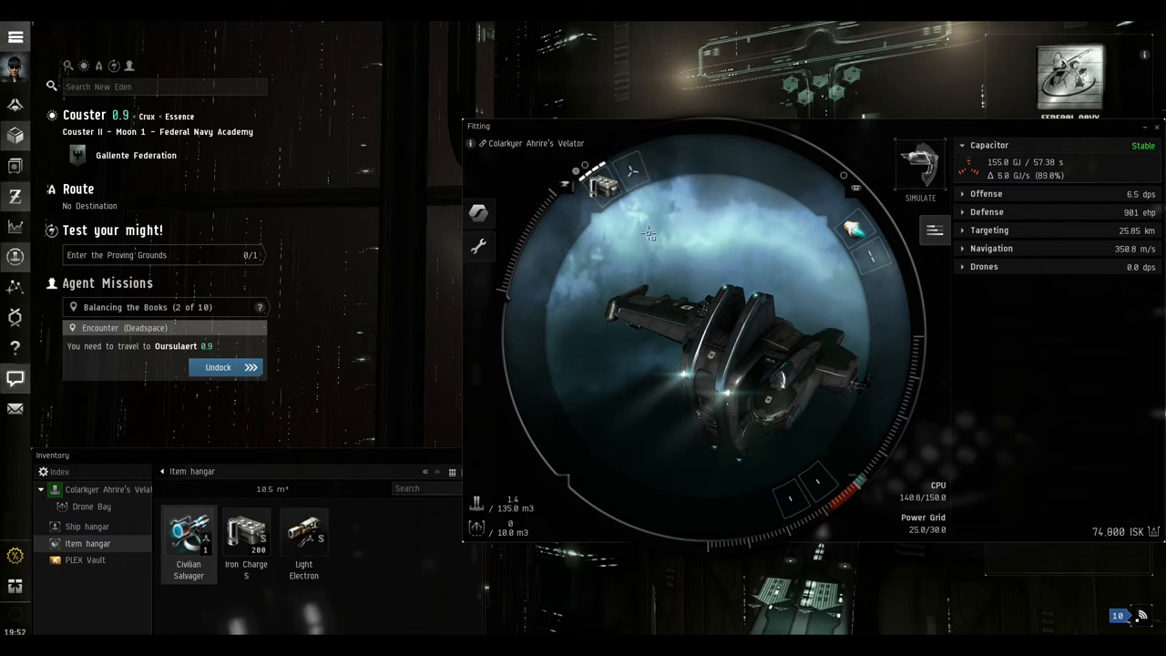
right_click(188, 532)
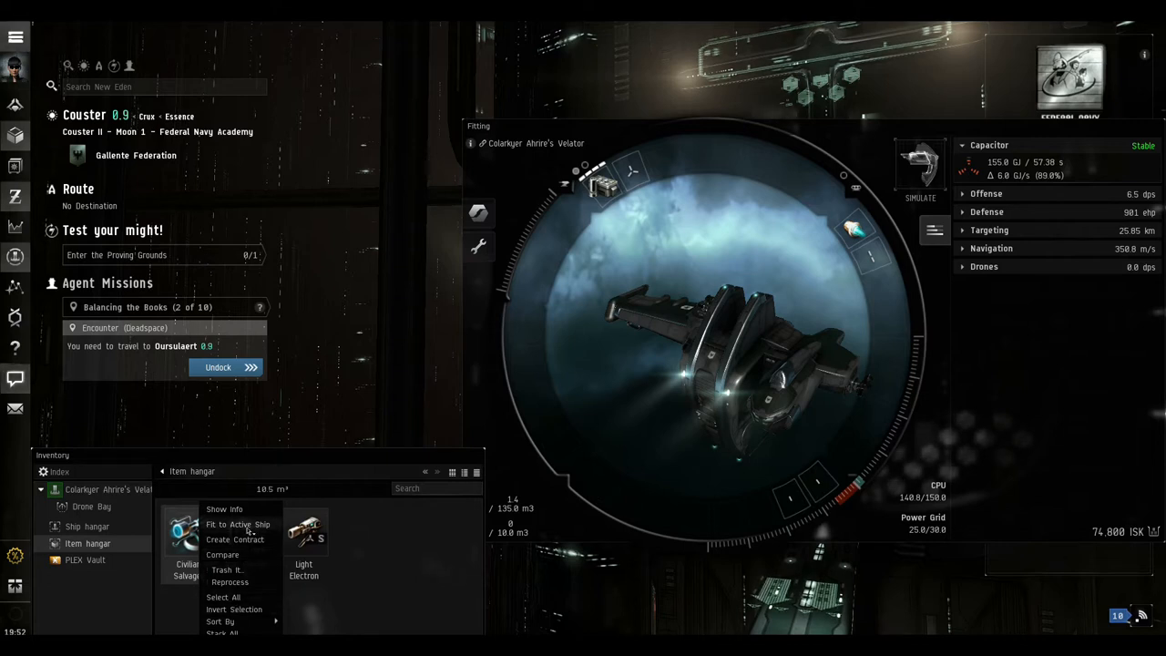
left_click(237, 524)
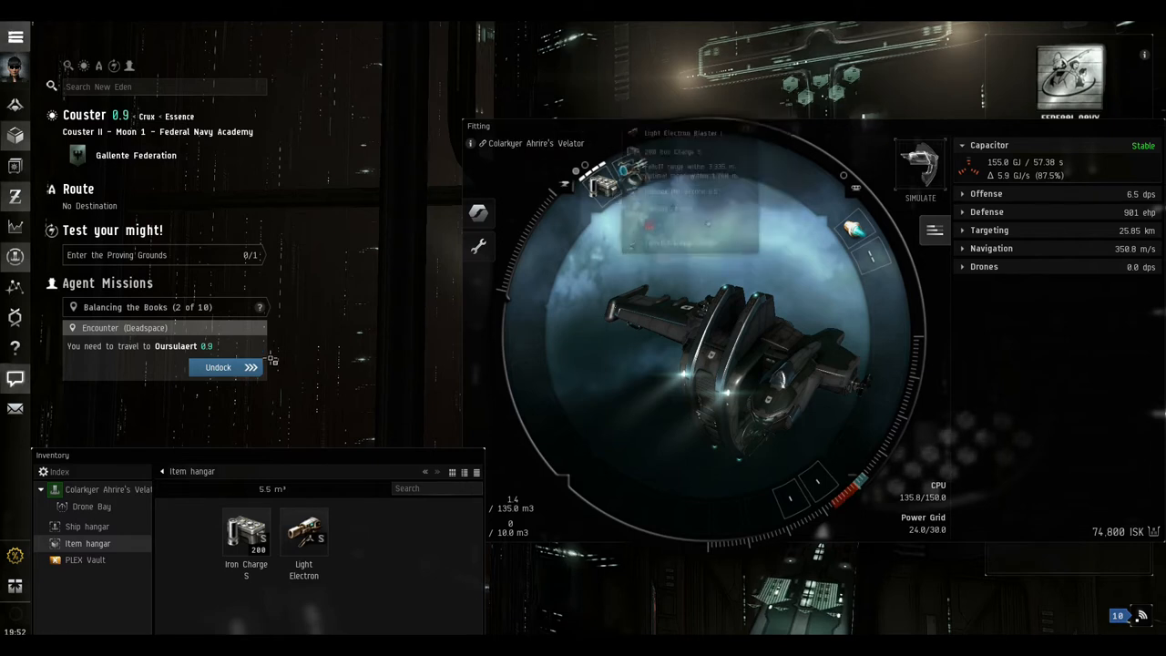
mouse_move(303, 533)
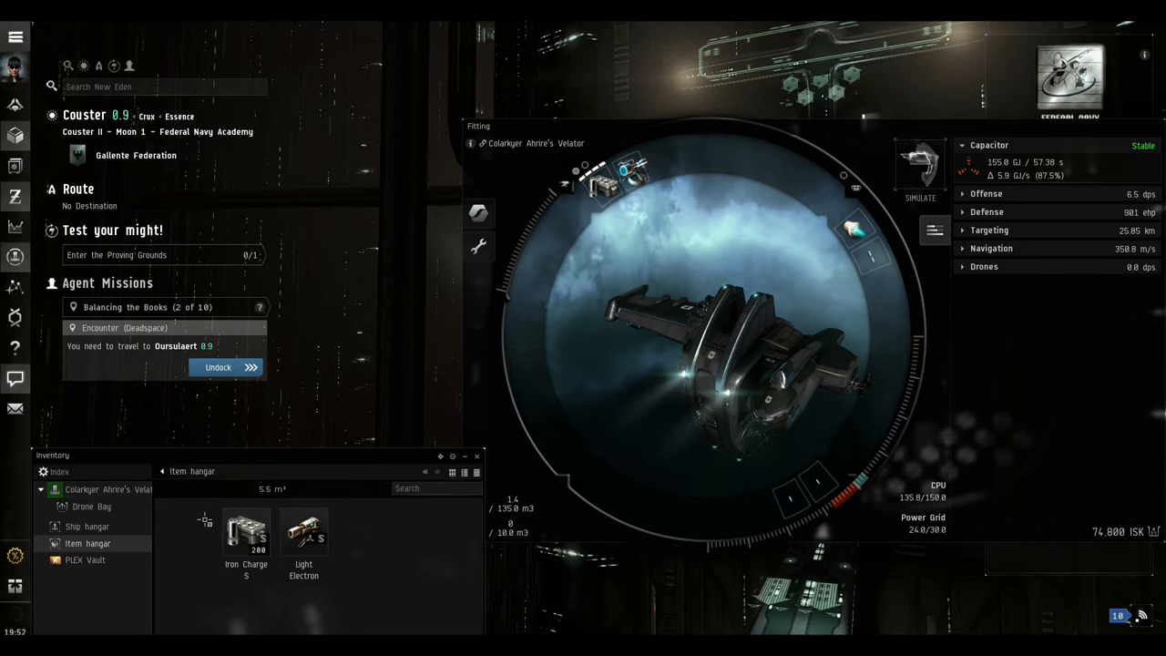
mouse_move(475, 456)
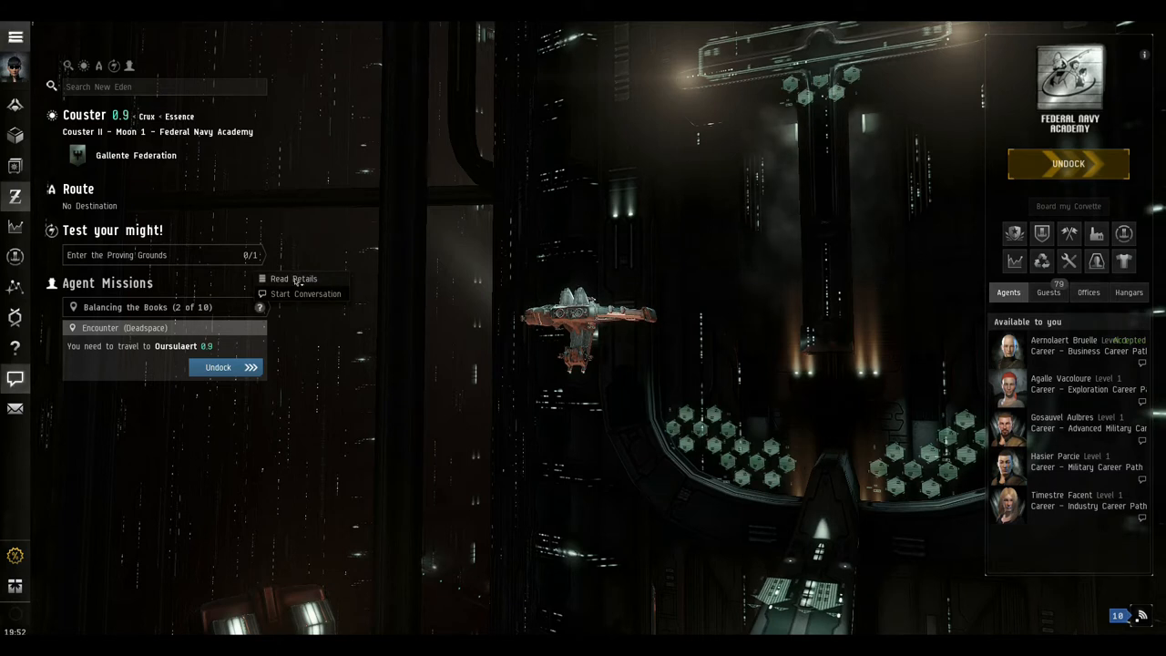
left_click(293, 278)
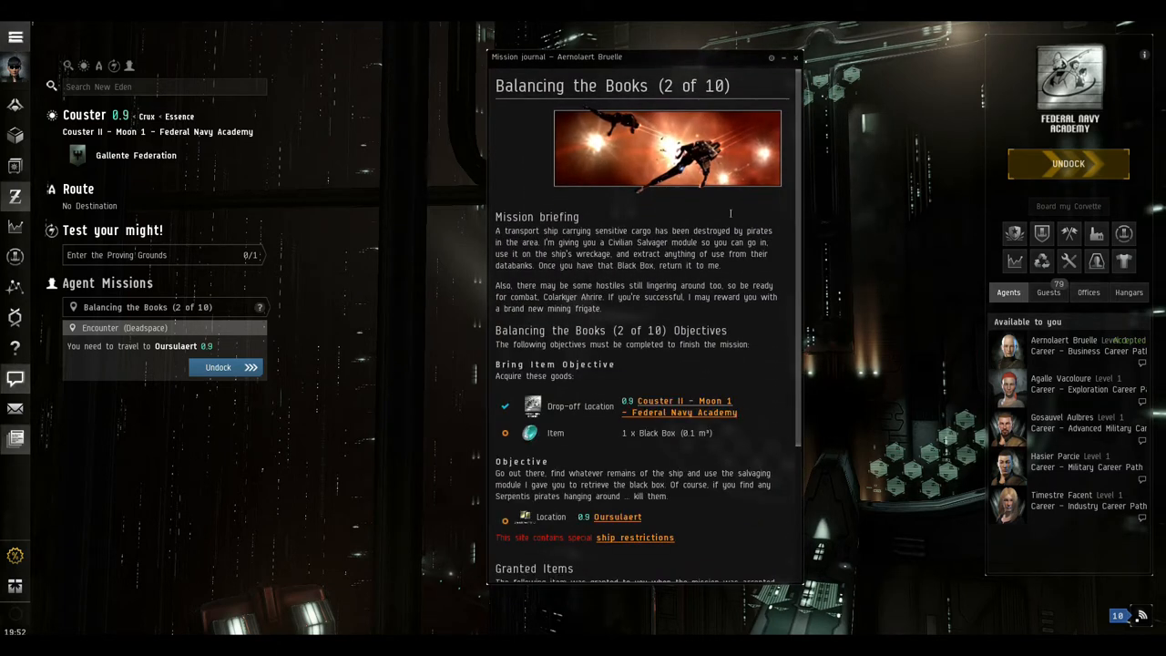
scroll("down", 3)
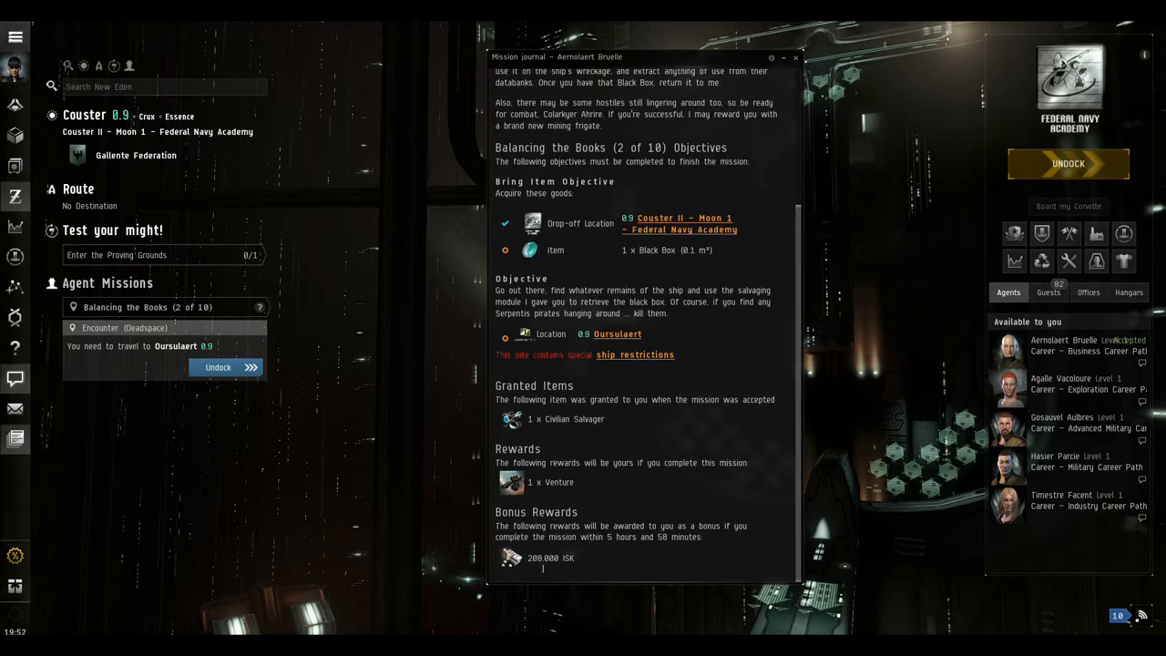
mouse_move(542, 482)
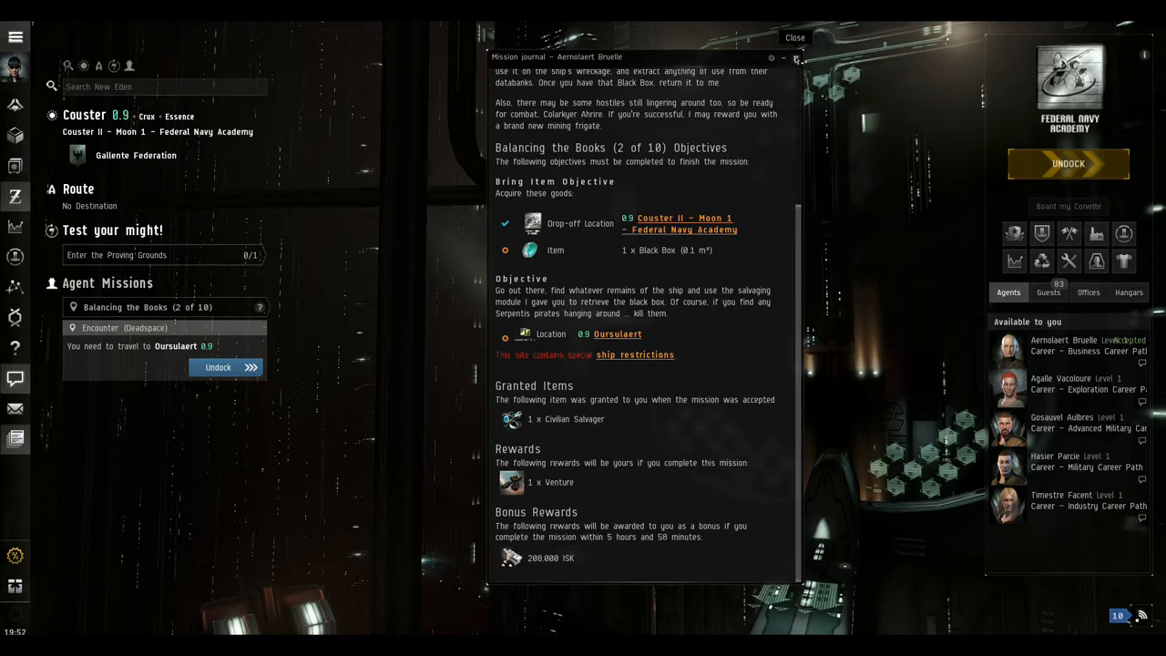
left_click(794, 38)
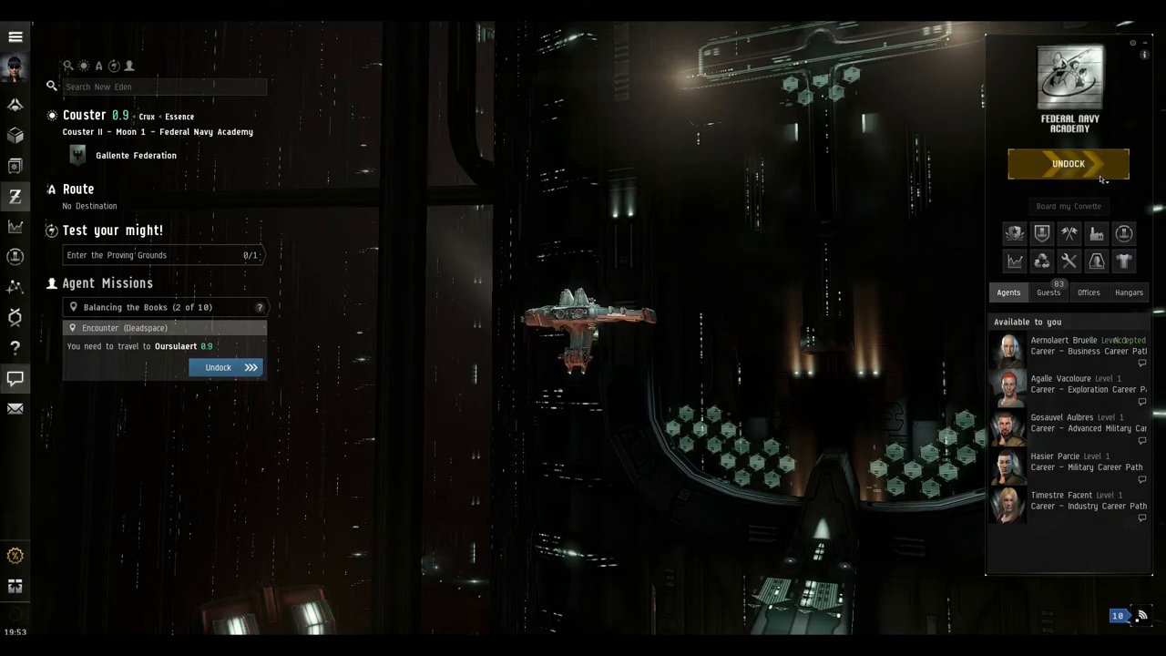
Undock, set the 3-jump route to Oursulaert, and select the Algogille stargate
left_click(1068, 163)
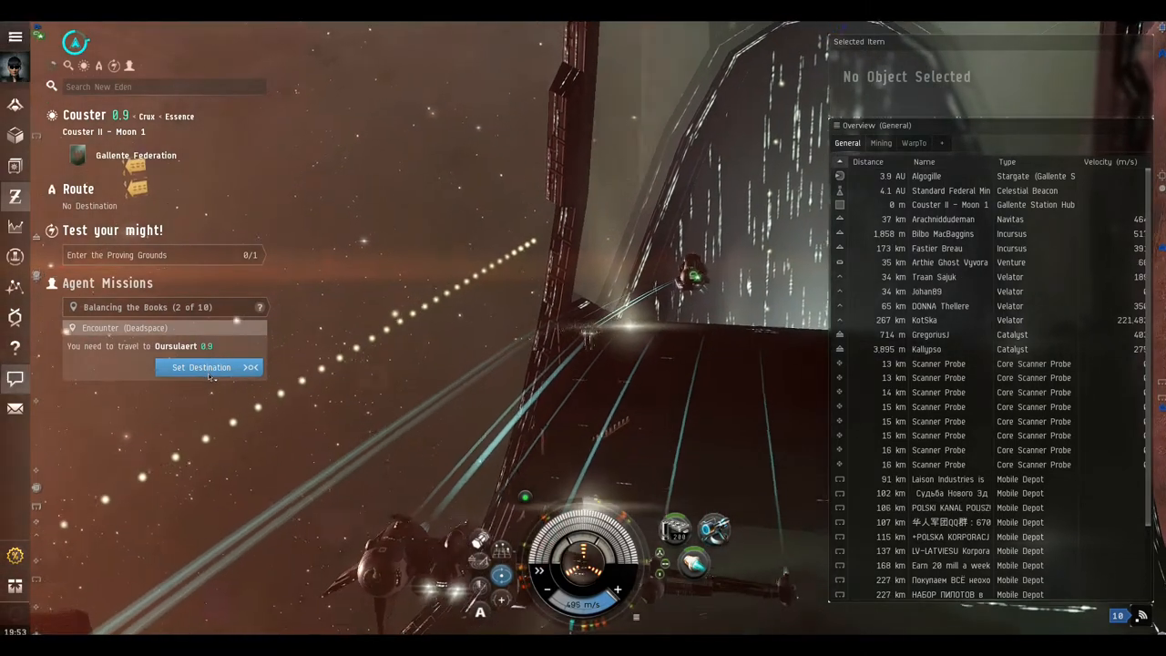
left_click(200, 367)
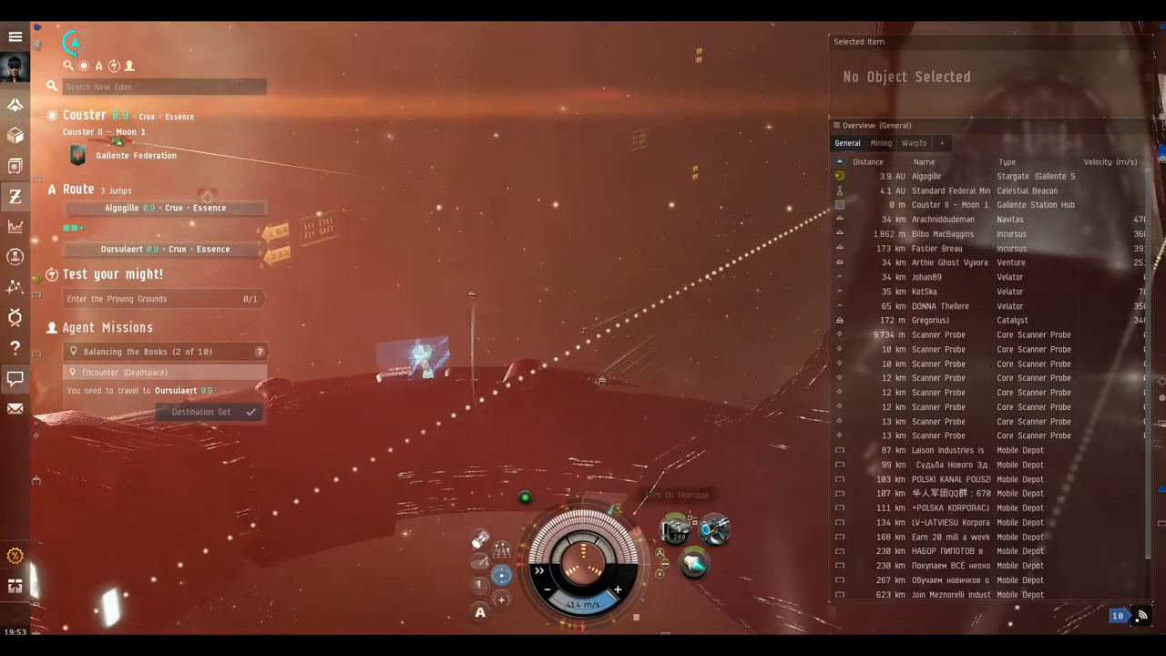
left_click(926, 176)
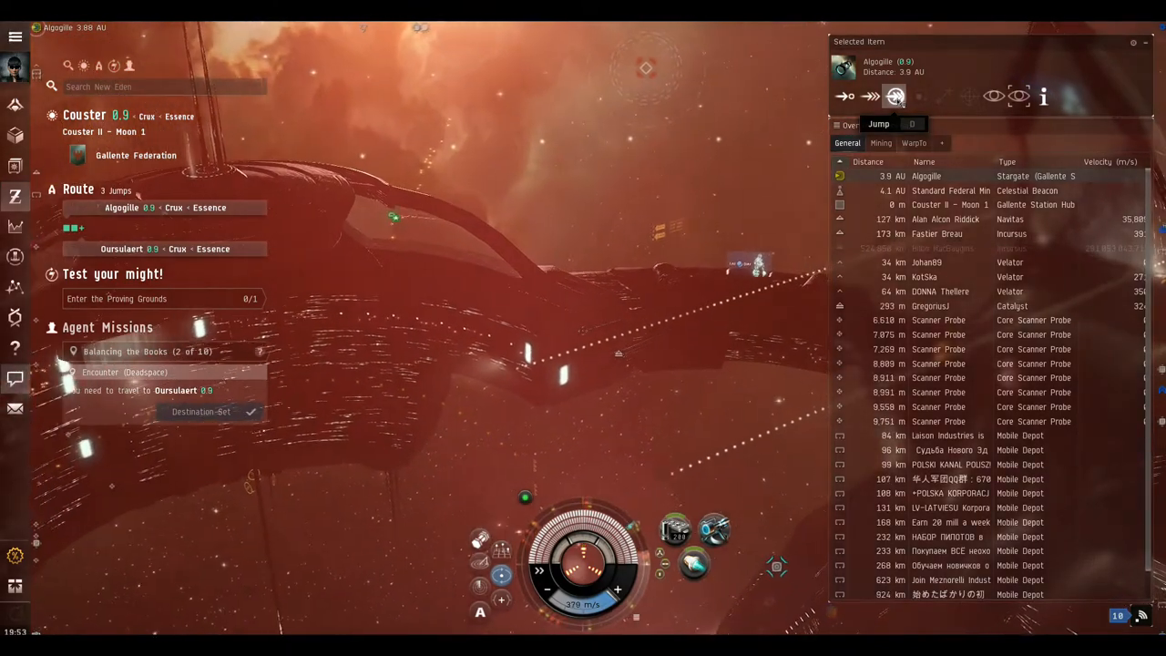
Jump through the Algogille and Renyn stargates
left_click(894, 96)
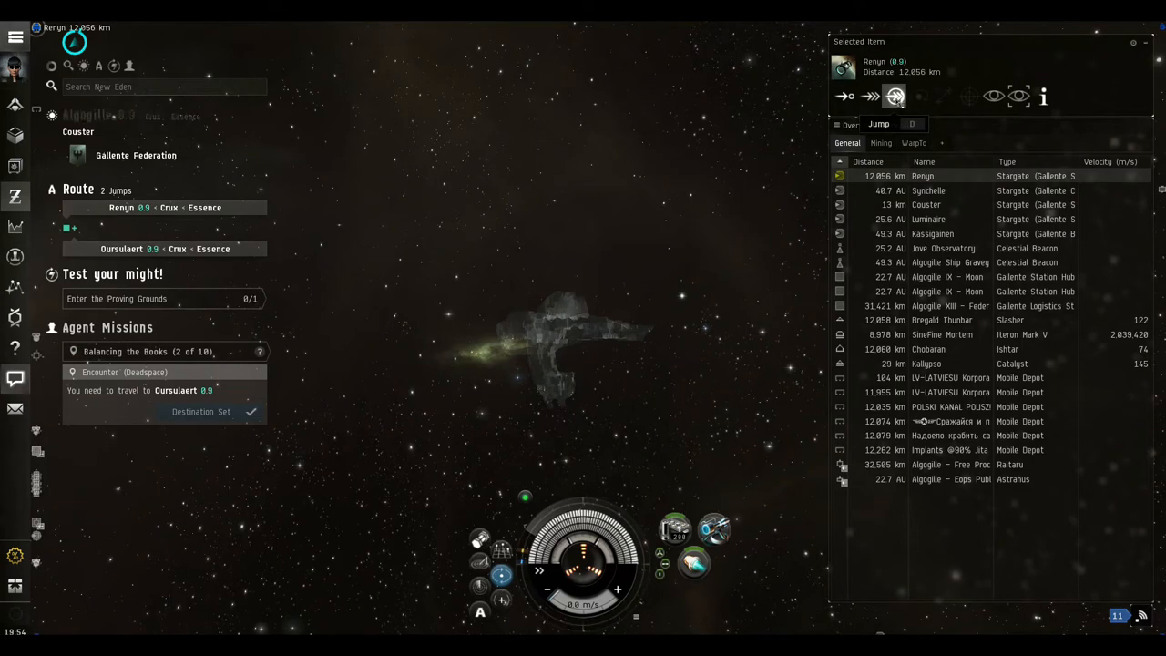
left_click(894, 96)
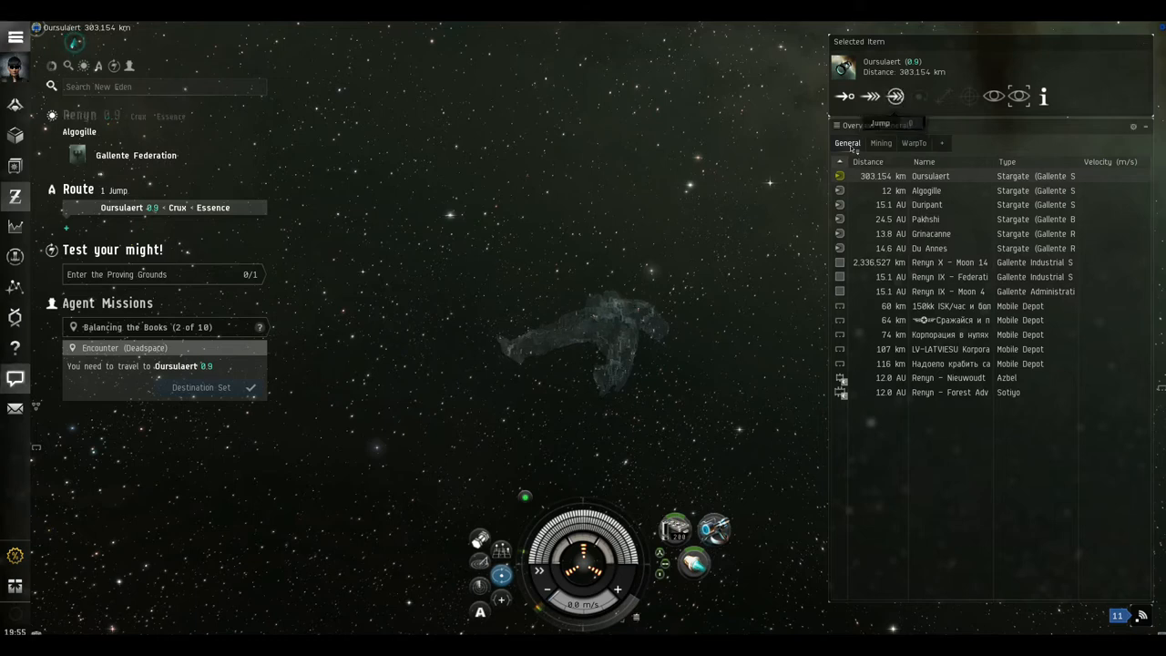
Jump through the Oursulaert stargate into the mission system
left_click(895, 96)
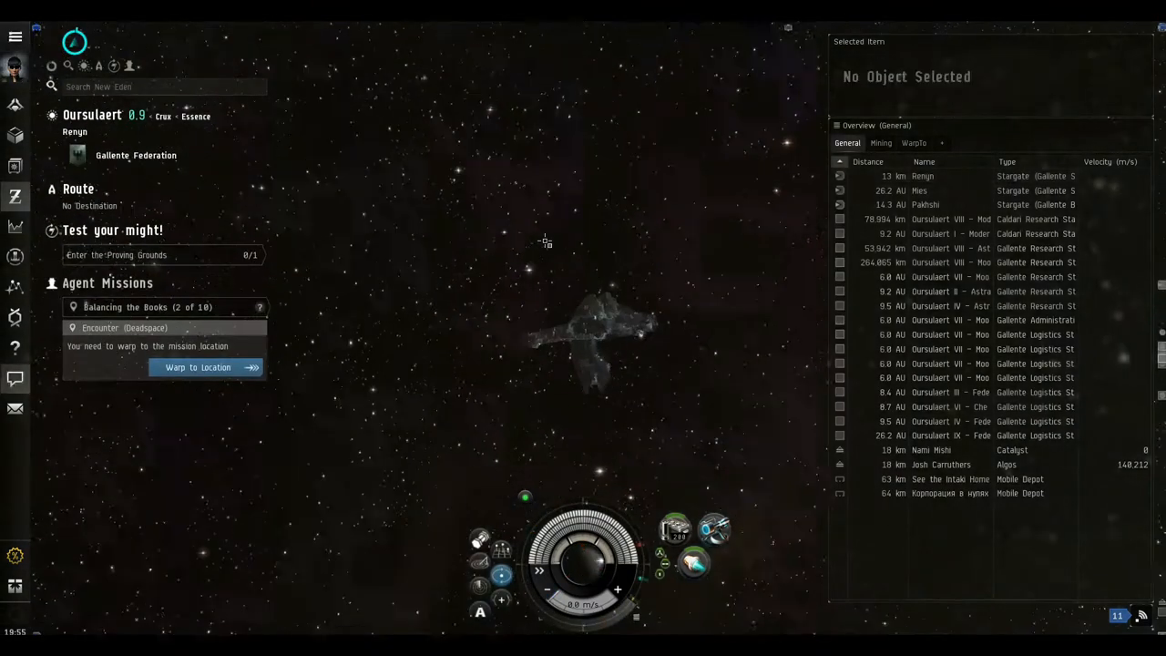
Warp to the mission location from Agent Missions
left_click(922, 176)
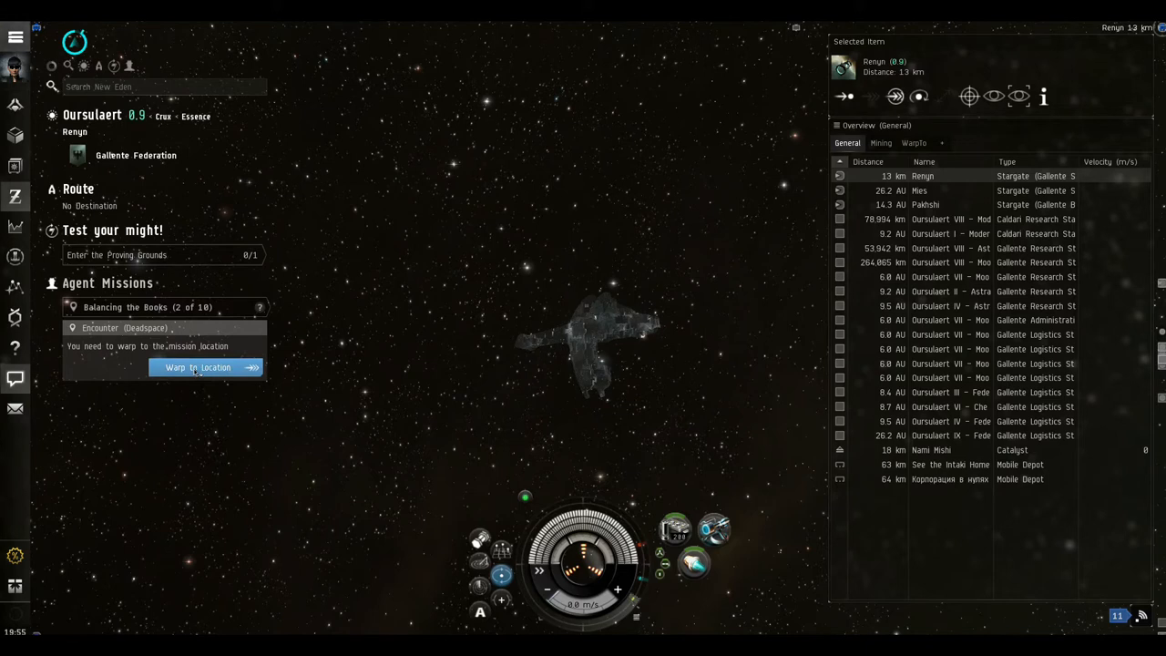
left_click(197, 367)
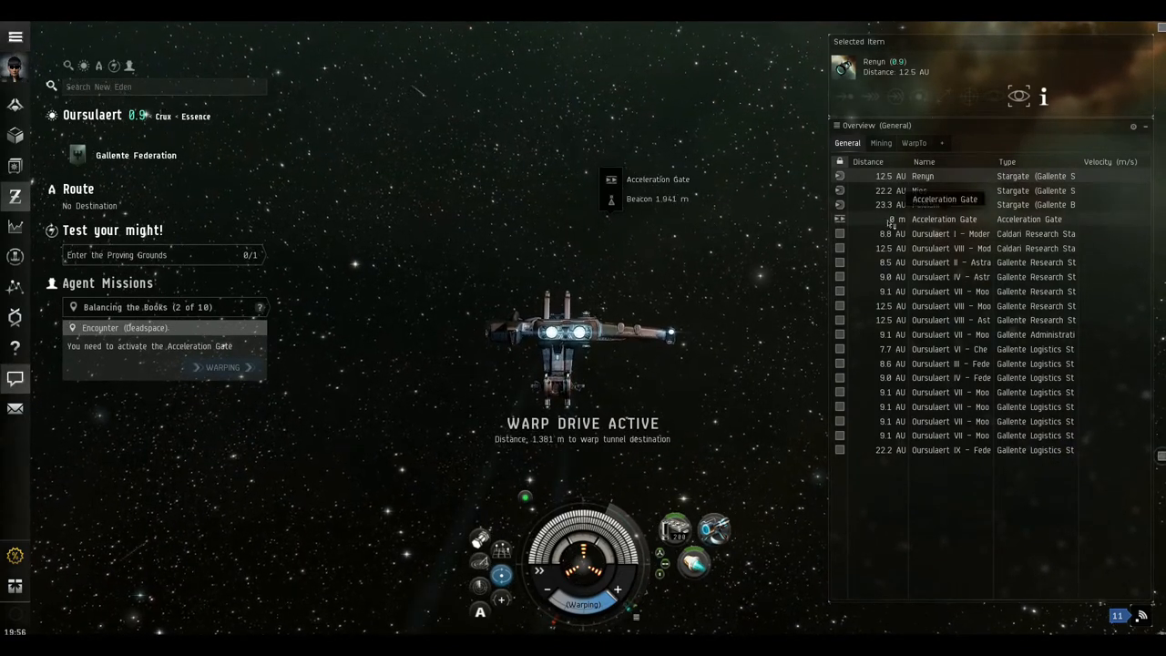
left_click(944, 219)
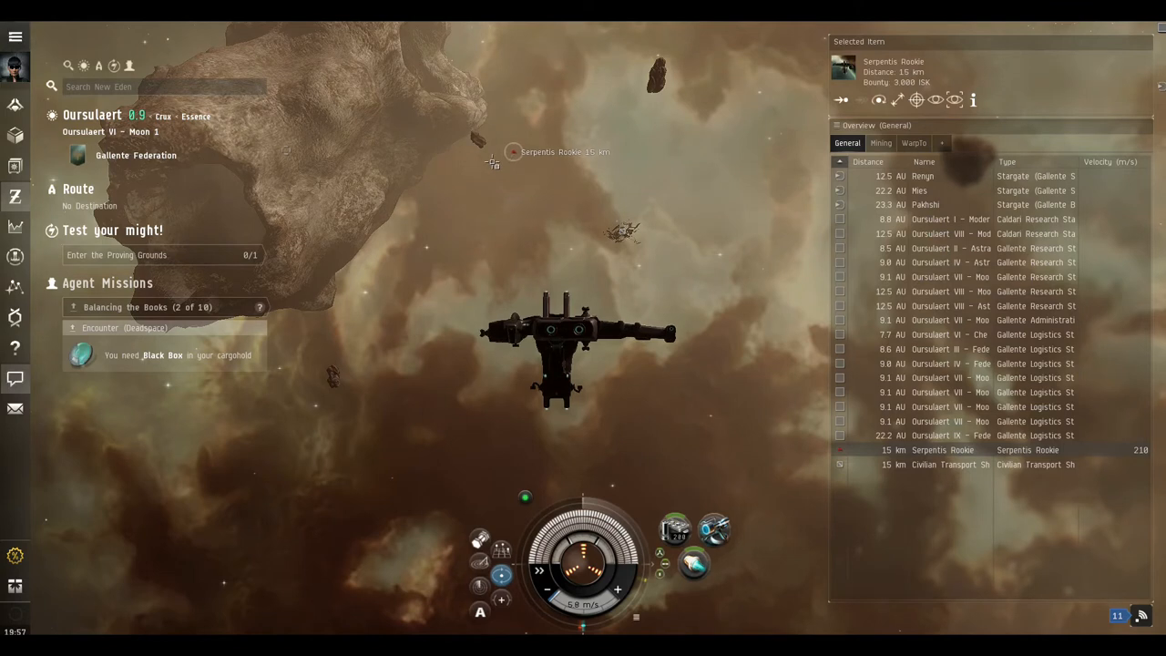
mouse_move(916, 100)
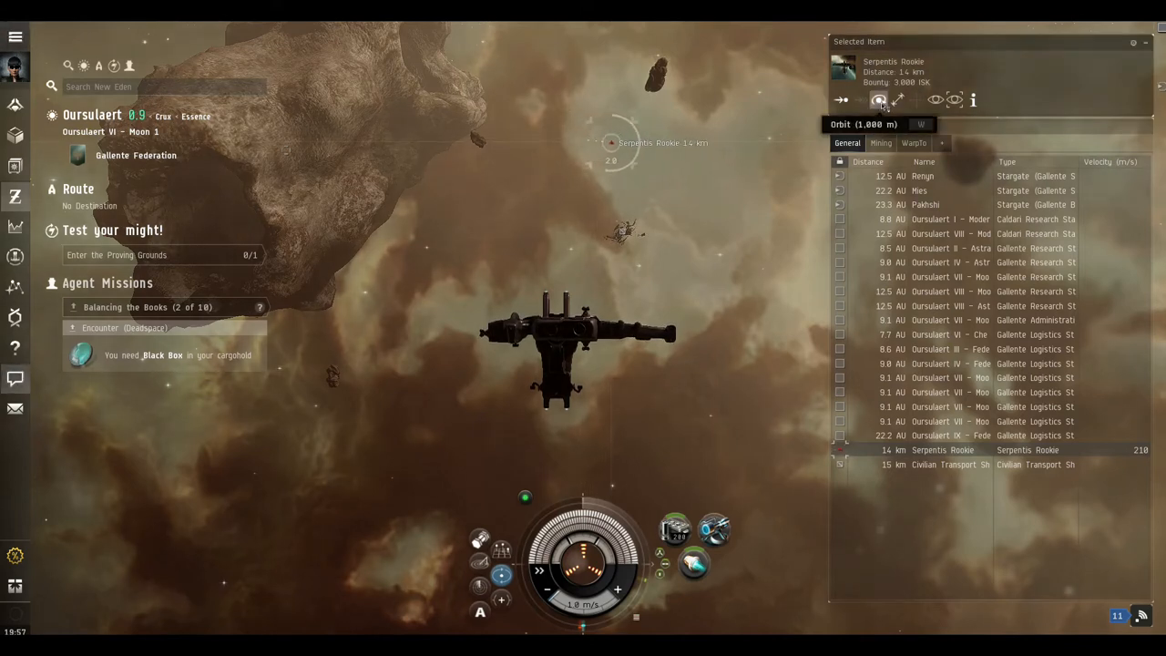
Orbit the Serpentis Rookie at 1,000 m
left_click(878, 100)
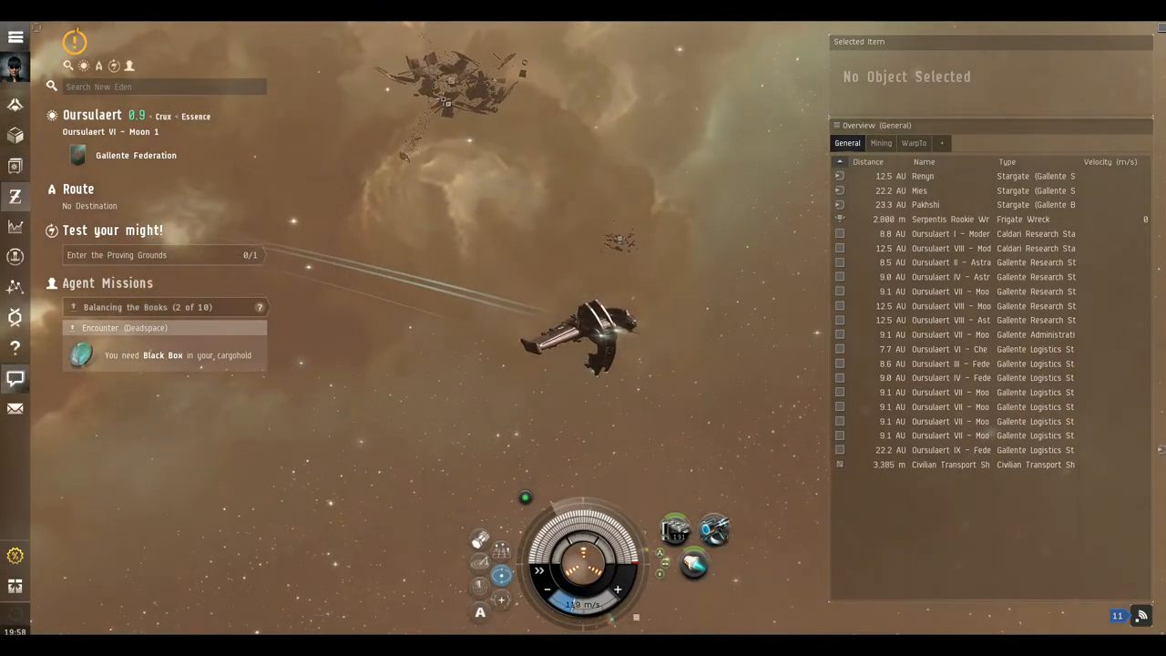
Select and lock the Civilian Transport Ship Wreck, closing in to about 714 m
left_click(950, 464)
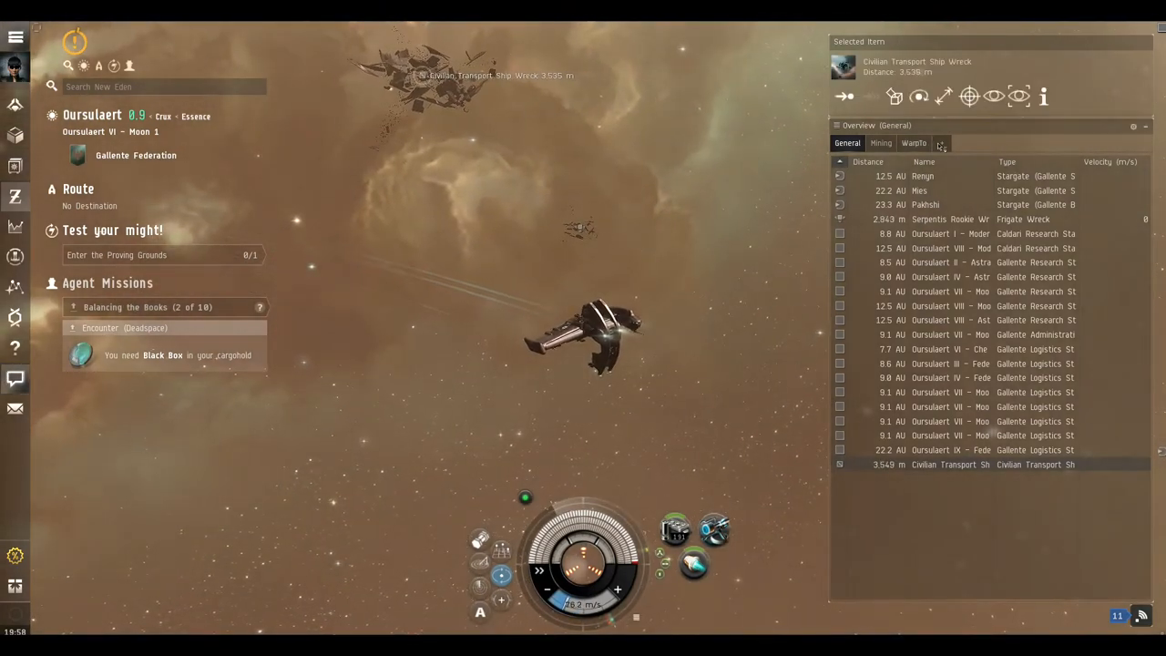
mouse_move(969, 96)
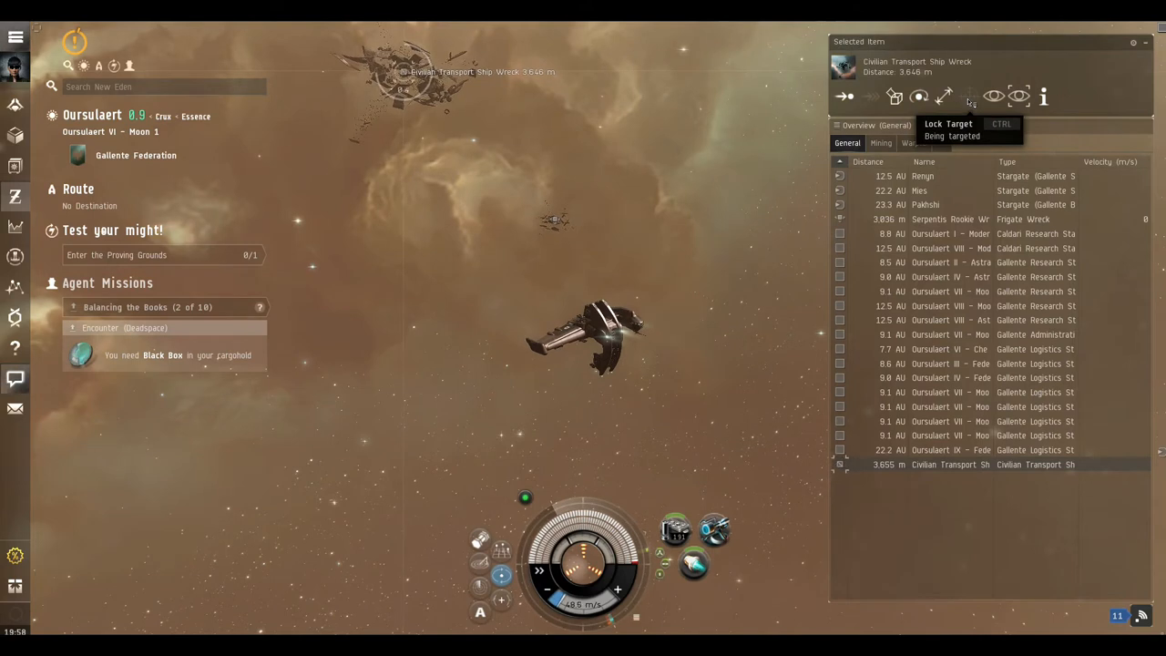
left_click(970, 97)
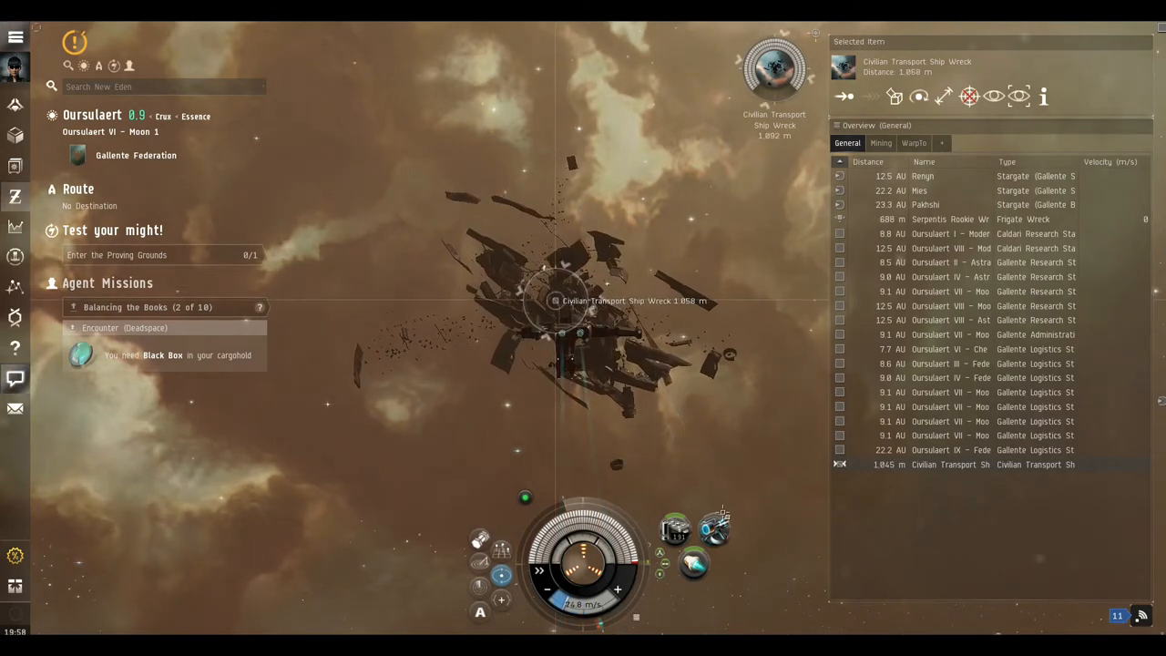
mouse_move(715, 528)
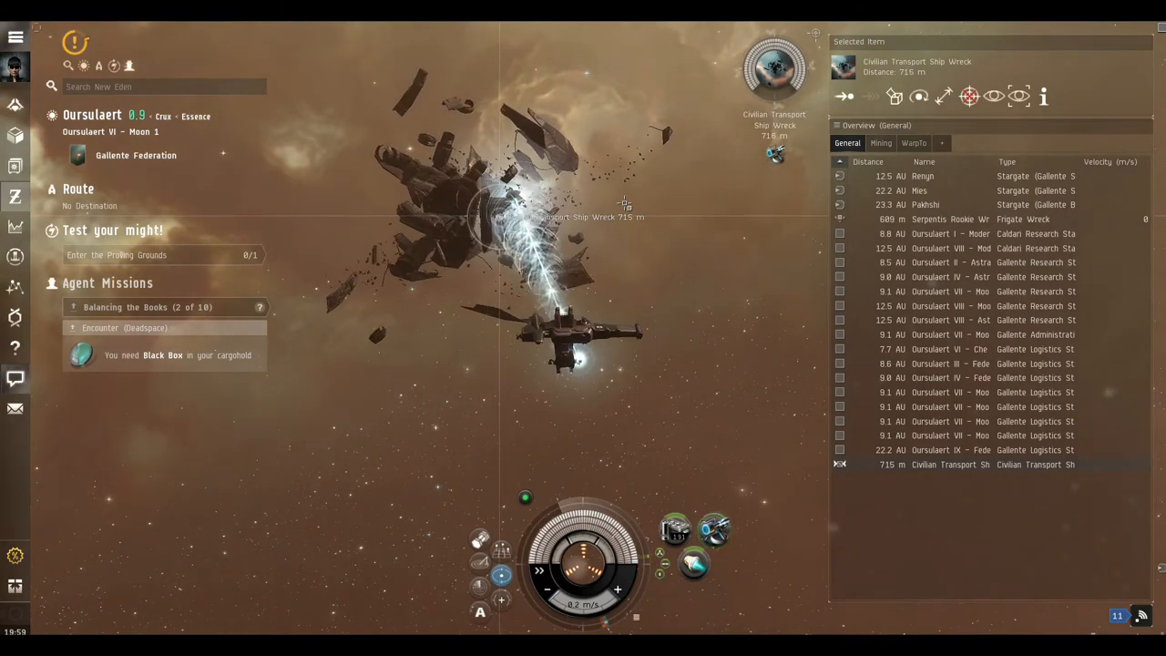
left_click(893, 95)
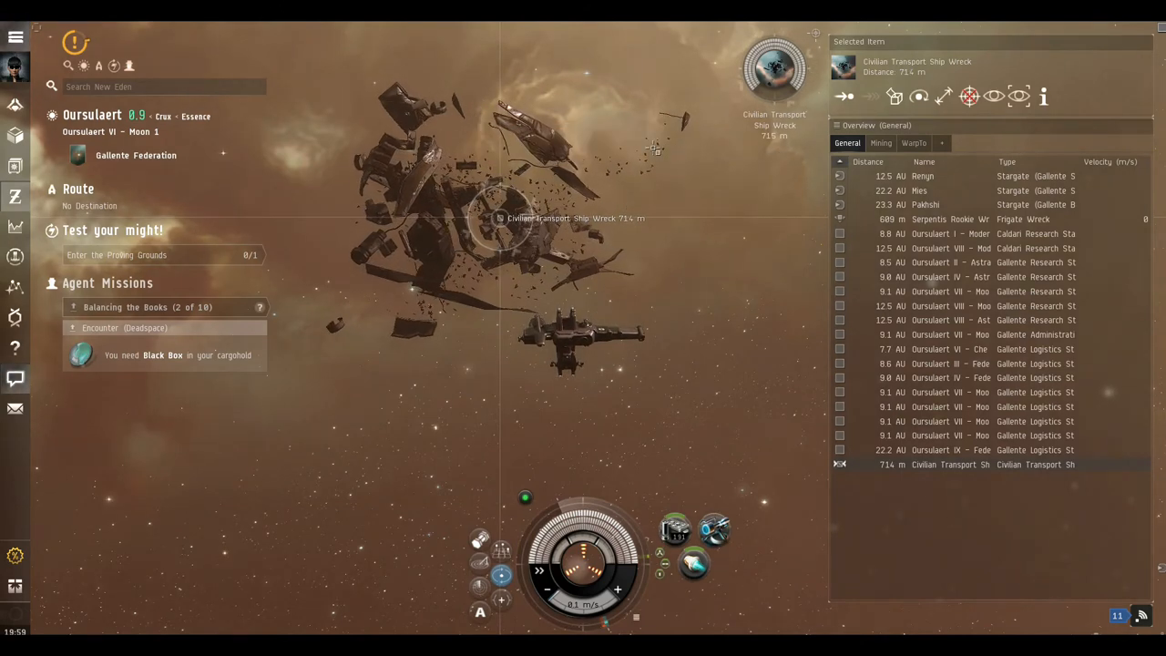
mouse_move(895, 96)
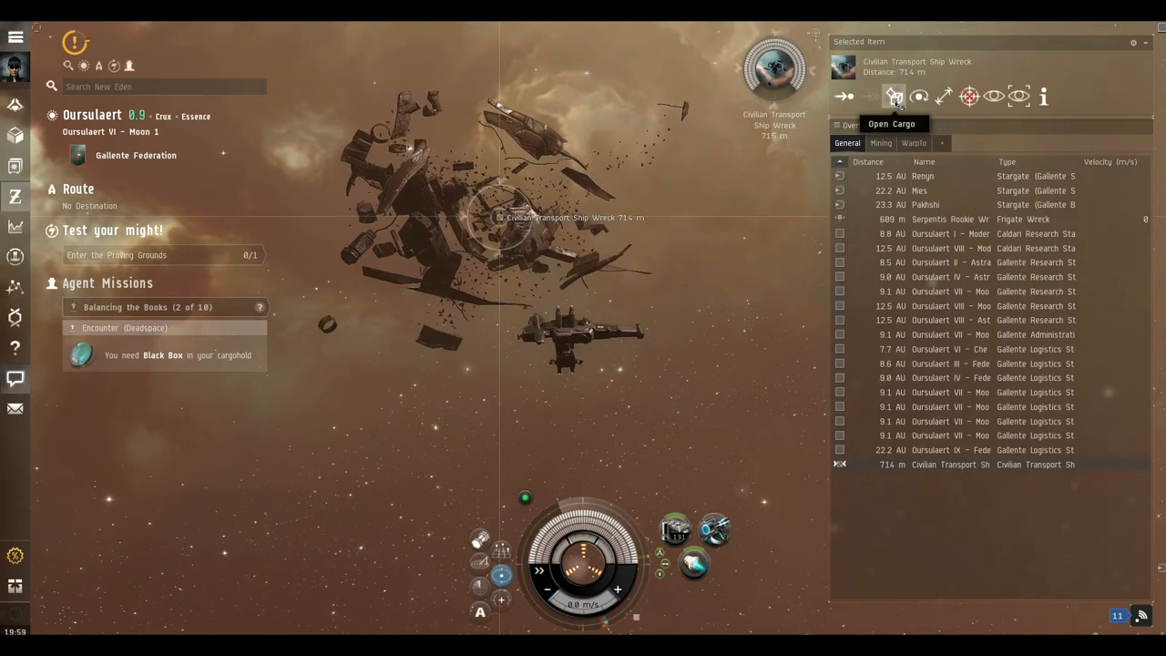
Loot all from the wreck's cargo, moving the Black Box into the Velator's cargohold
left_click(893, 97)
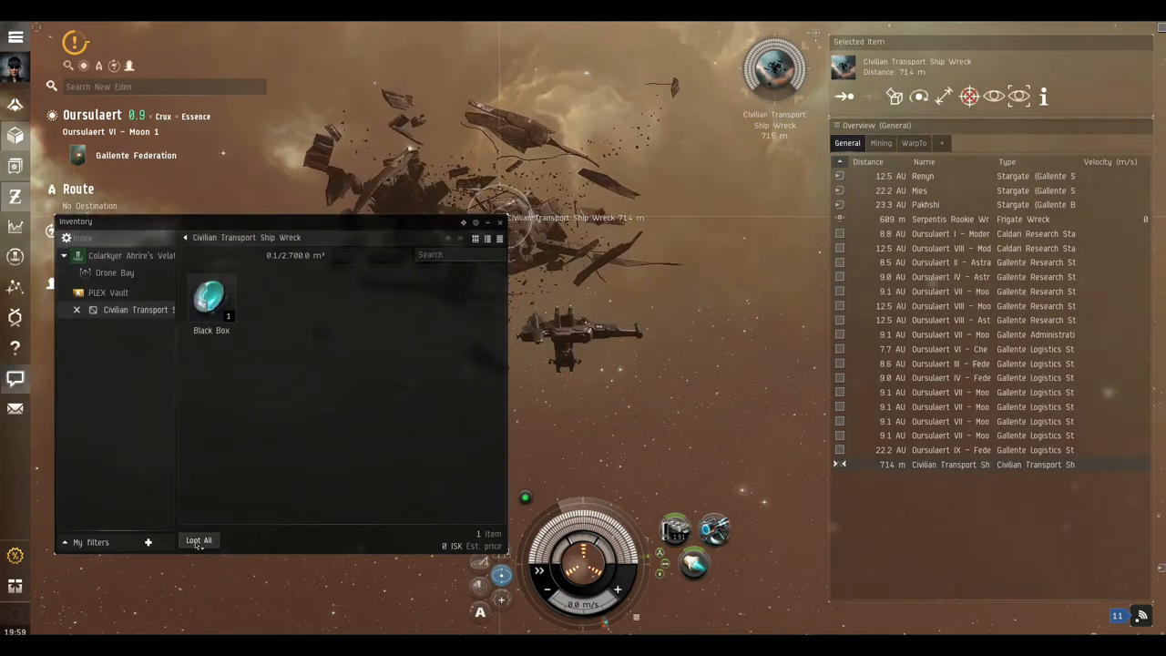
left_click(198, 540)
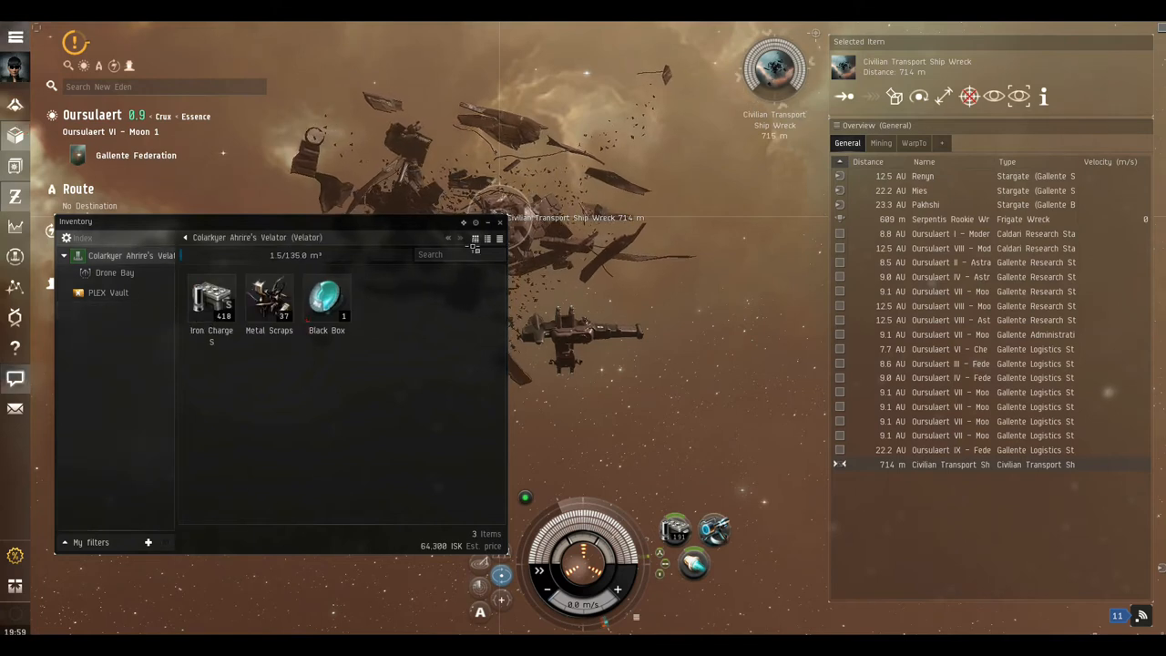
left_click(499, 222)
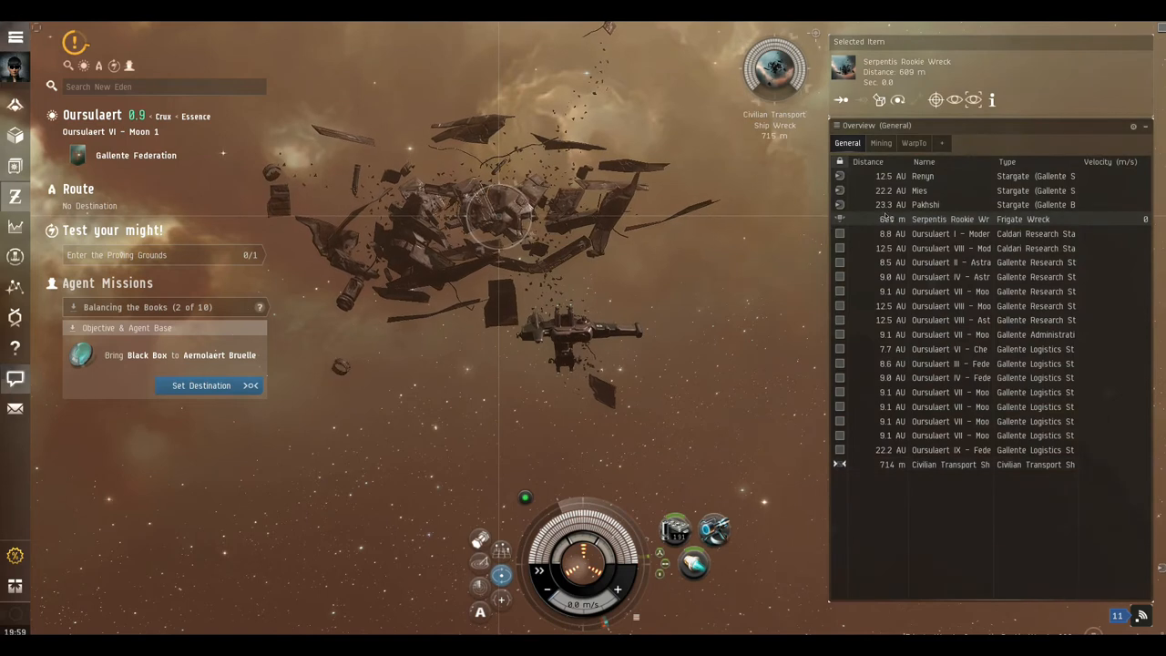
Set the destination to Aernolaert Bruelle's station and travel back to Renyn
left_click(878, 101)
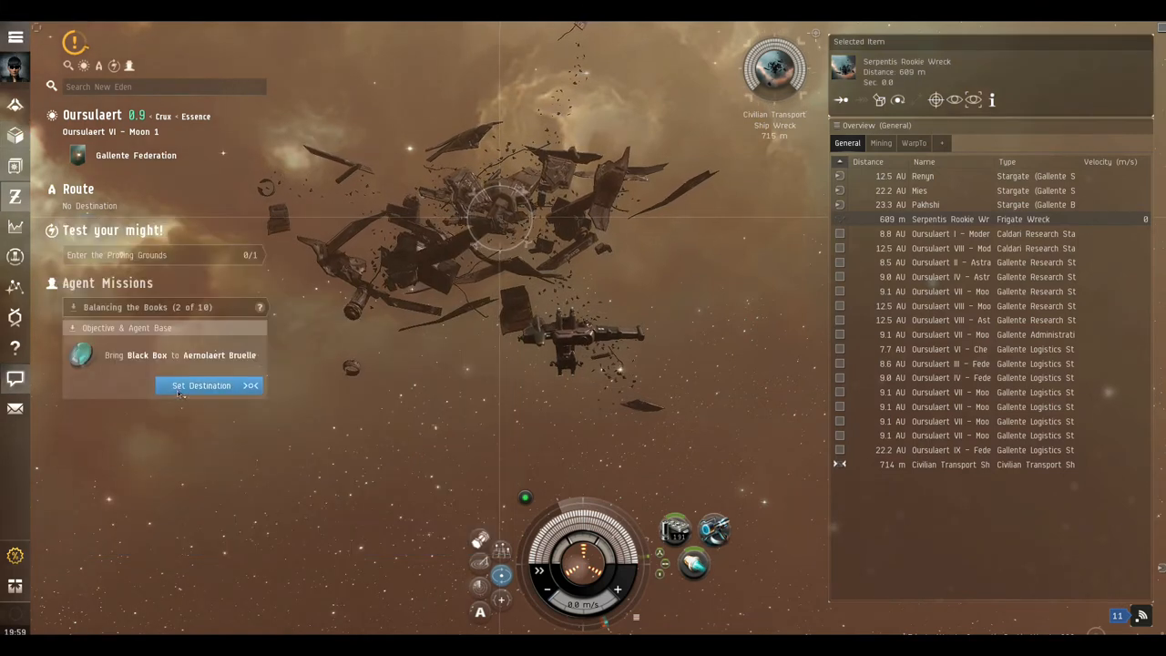
left_click(202, 385)
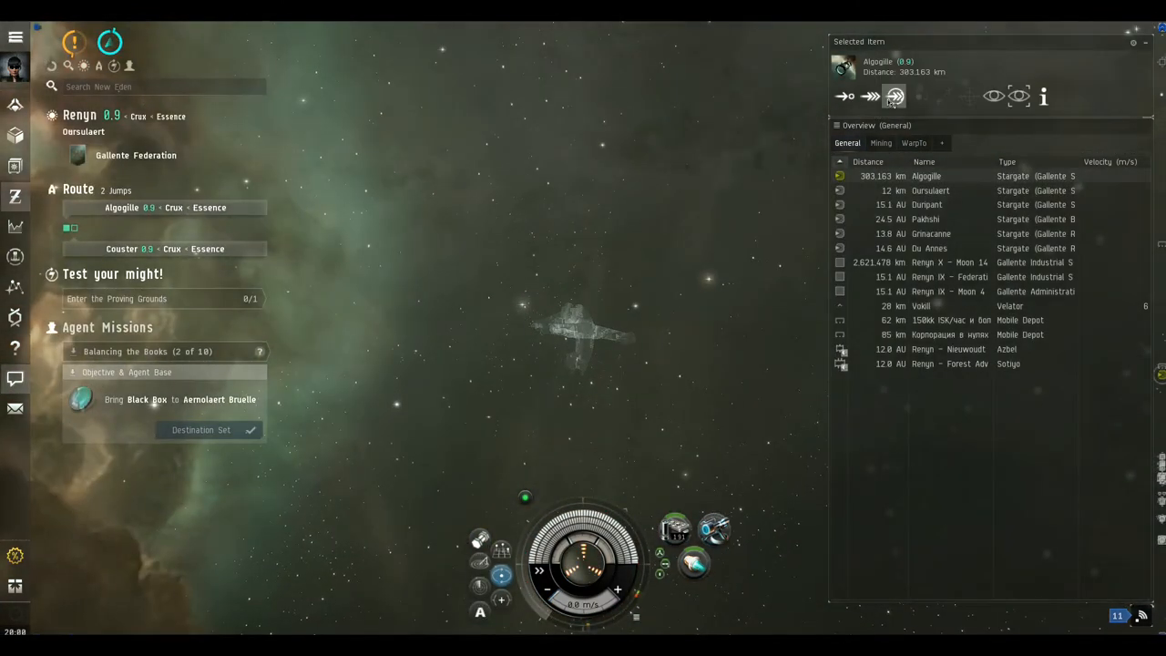
Jump through the stargate to Algogille, one jump from Couster
left_click(893, 96)
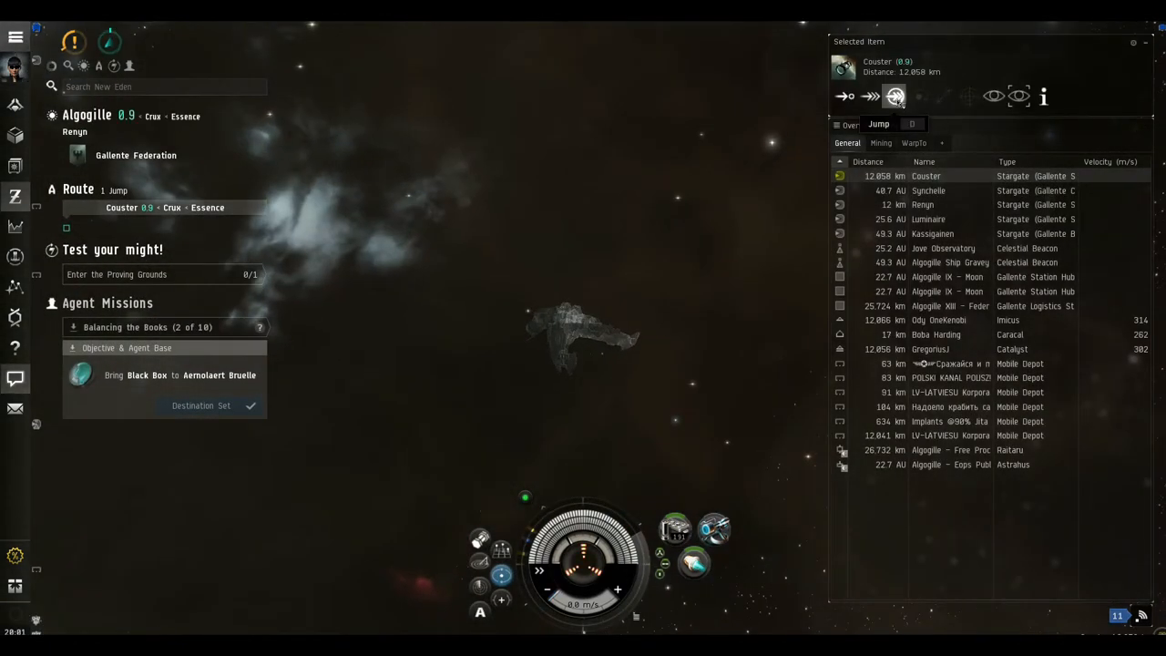
Jump into Couster and head to dock at Couster II - Moon 1 - Federal Navy Academy
left_click(894, 95)
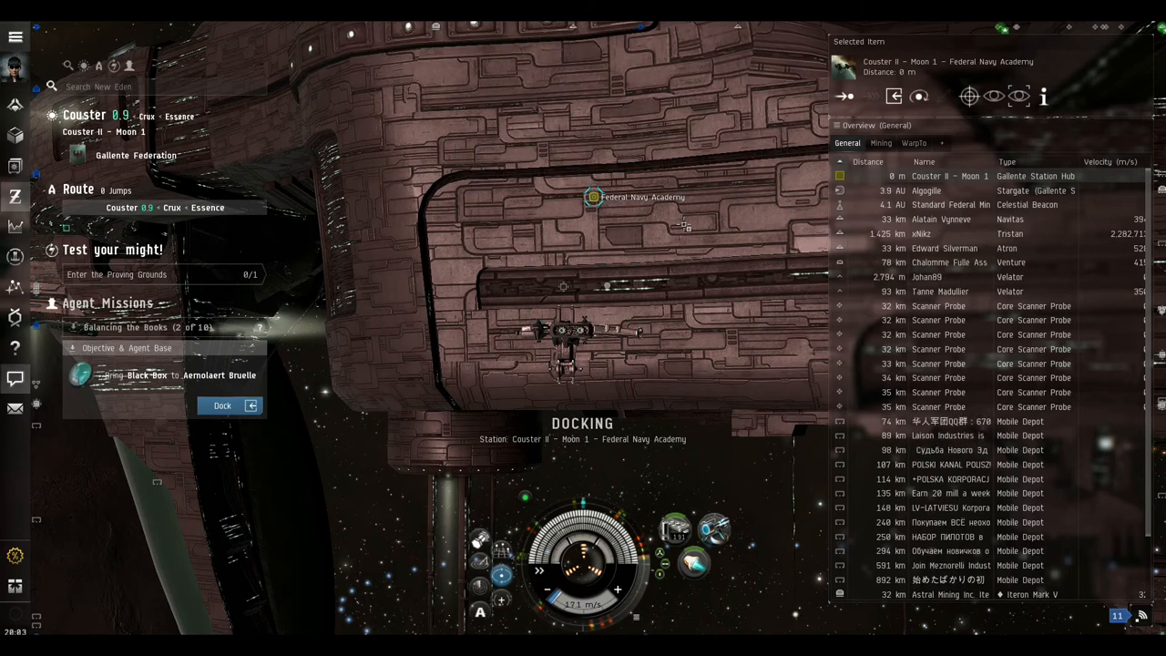
Dock at Federal Navy Academy and hand in Balancing the Books (2 of 10) for 185,120 ISK
left_click(223, 405)
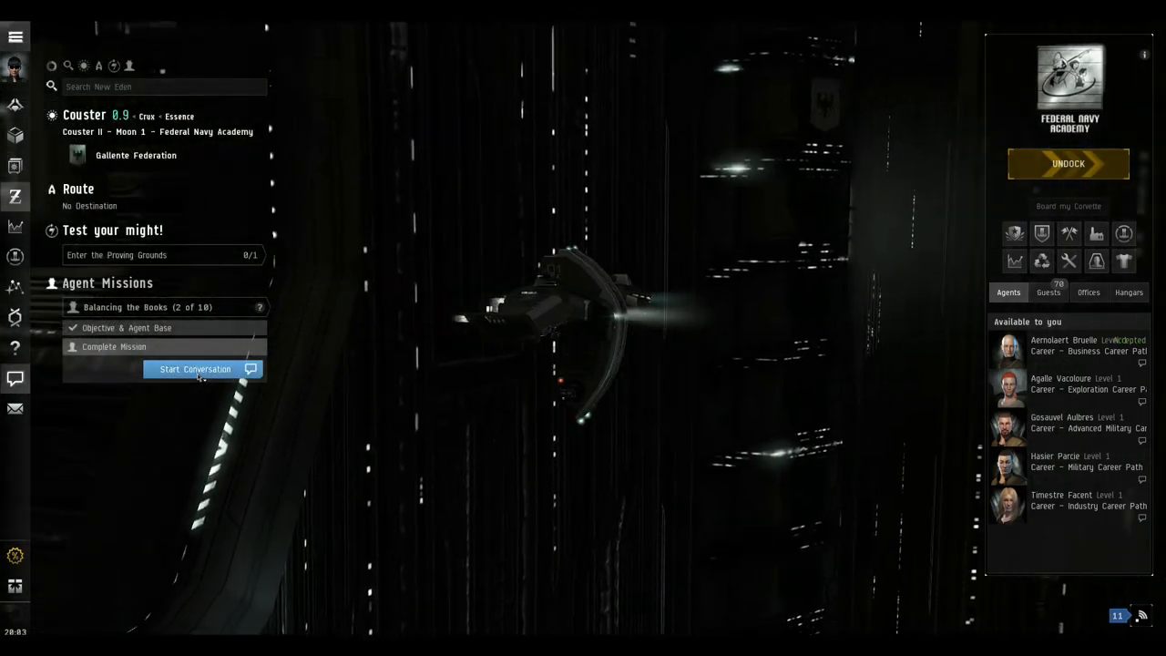
left_click(195, 368)
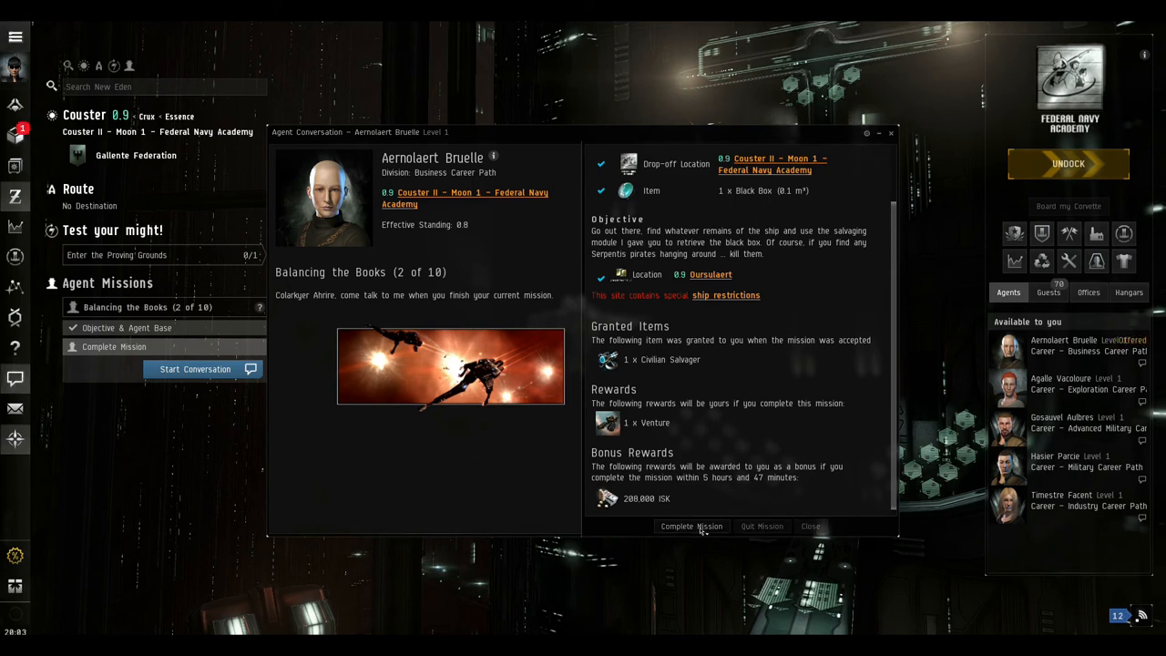
left_click(691, 526)
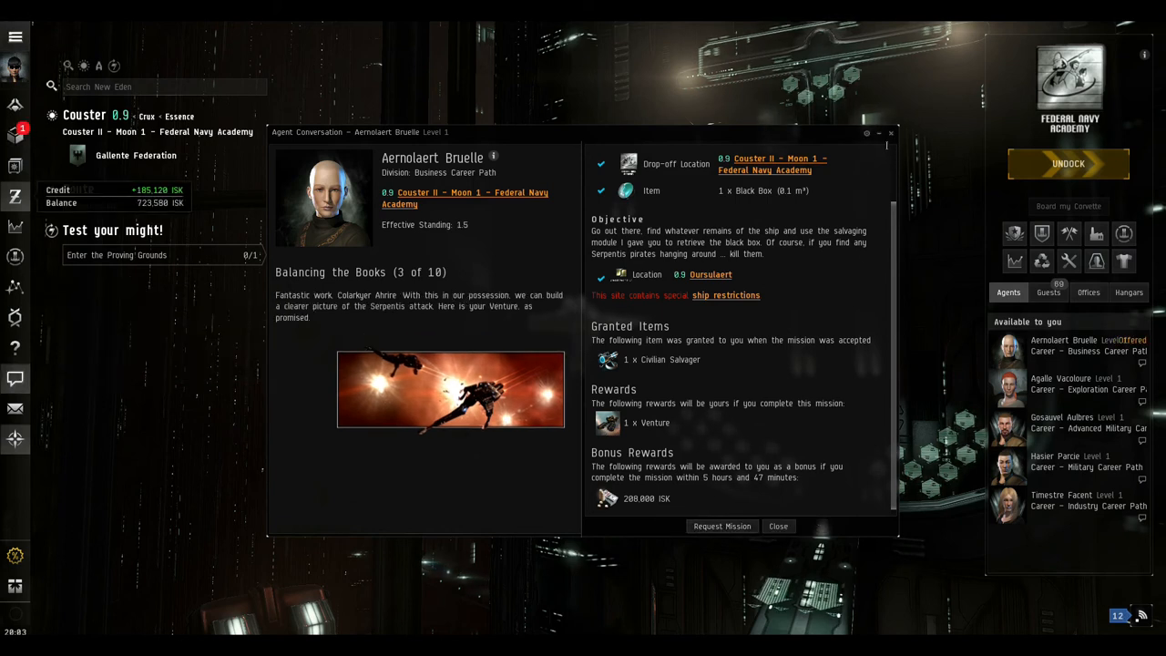
mouse_move(891, 133)
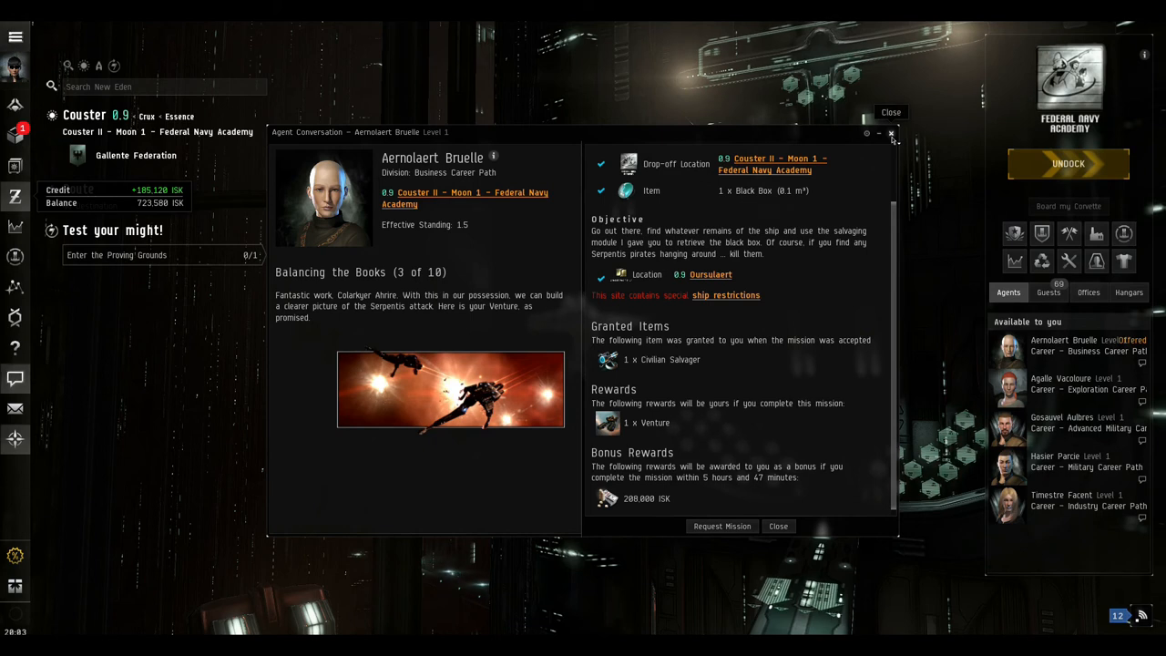
left_click(890, 134)
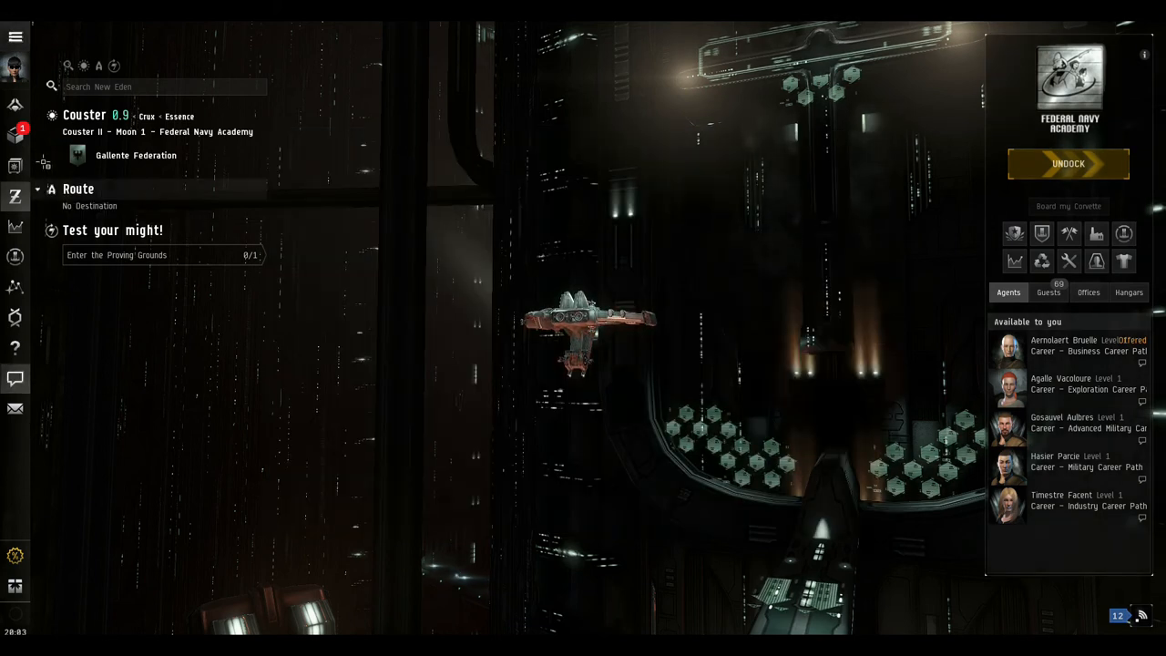
Show the Inventory's ship hangar, listing the rewarded Venture beside the Velator
left_click(15, 135)
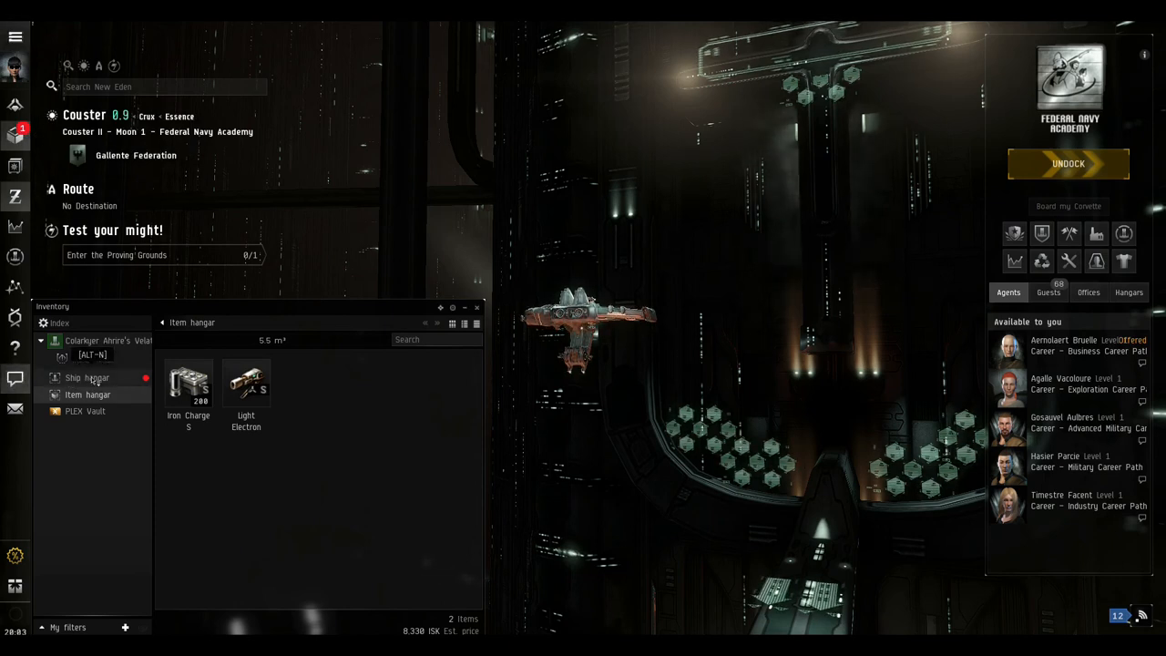
left_click(88, 377)
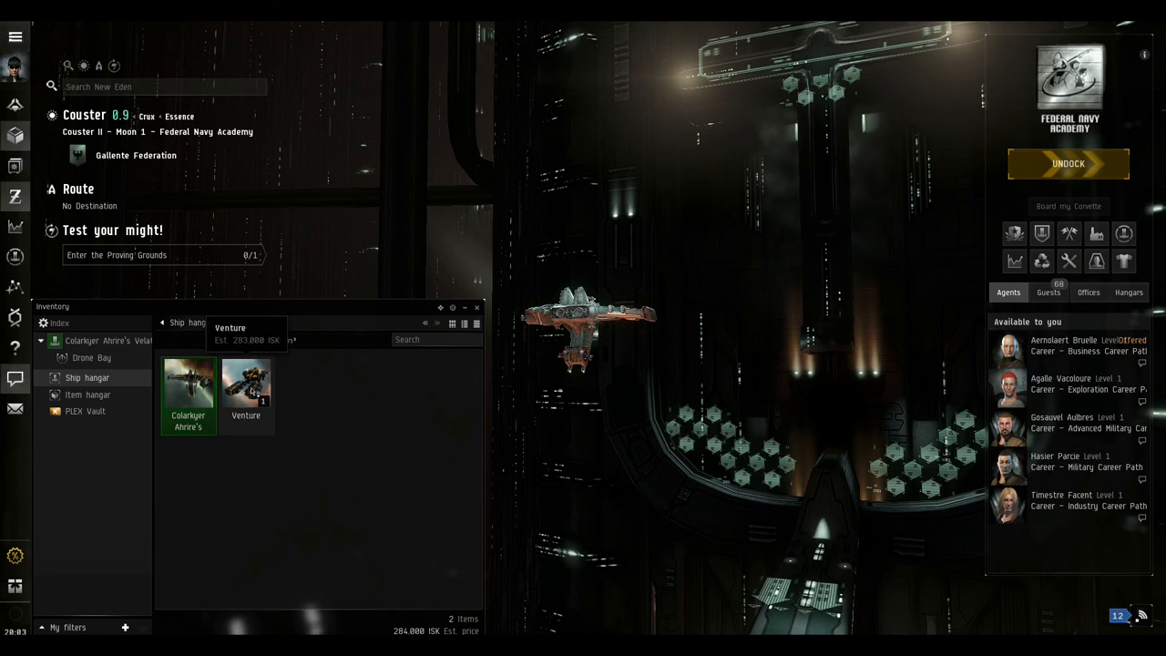